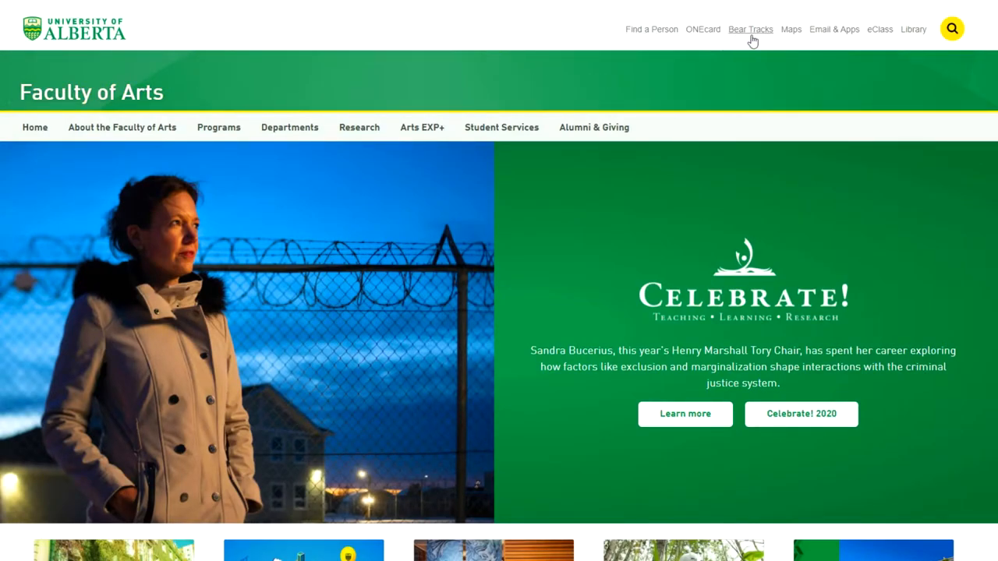
mouse_move(809, 43)
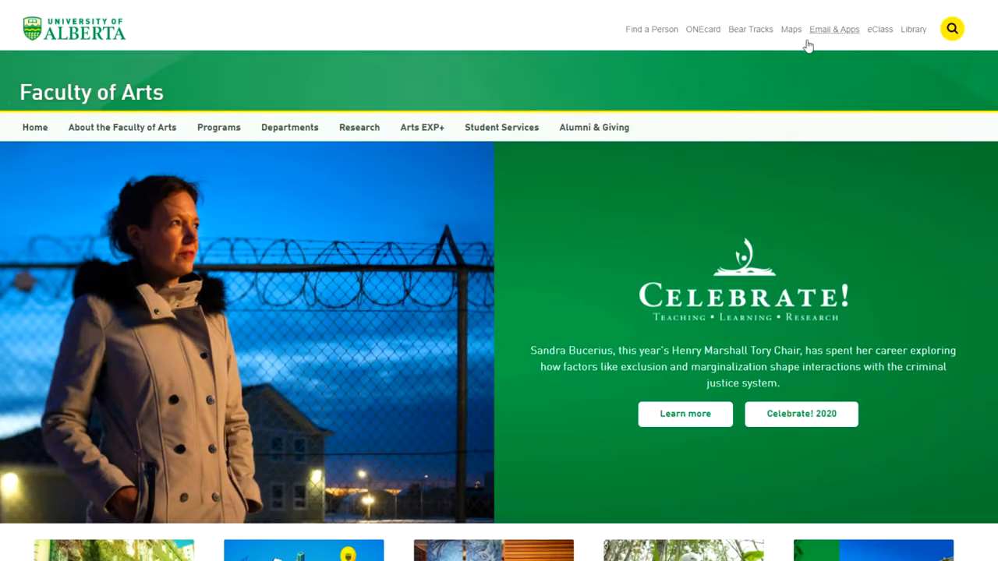
Sign in to Bear Tracks with the CCID single sign-on and reach the student dashboard.
left_click(751, 28)
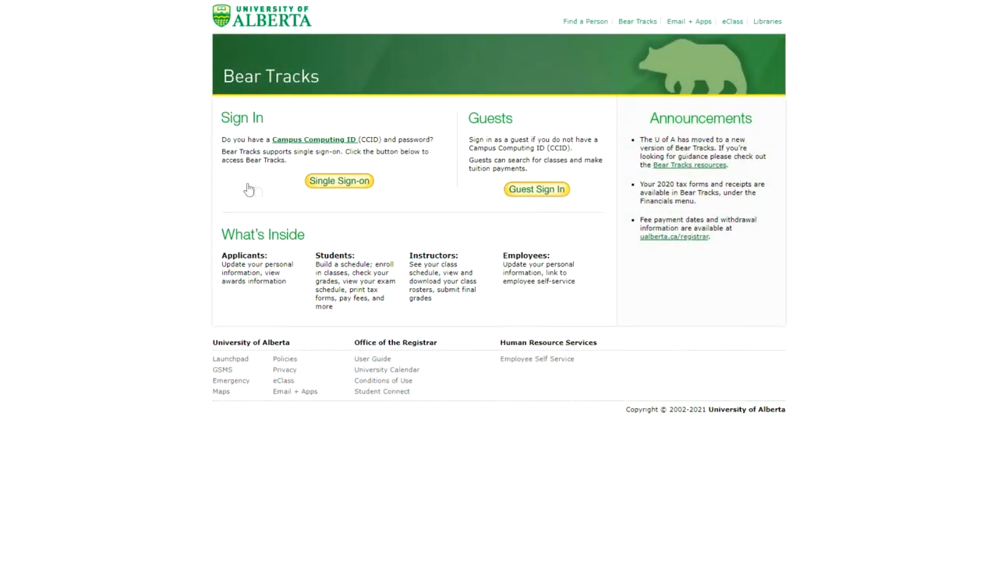
left_click(338, 181)
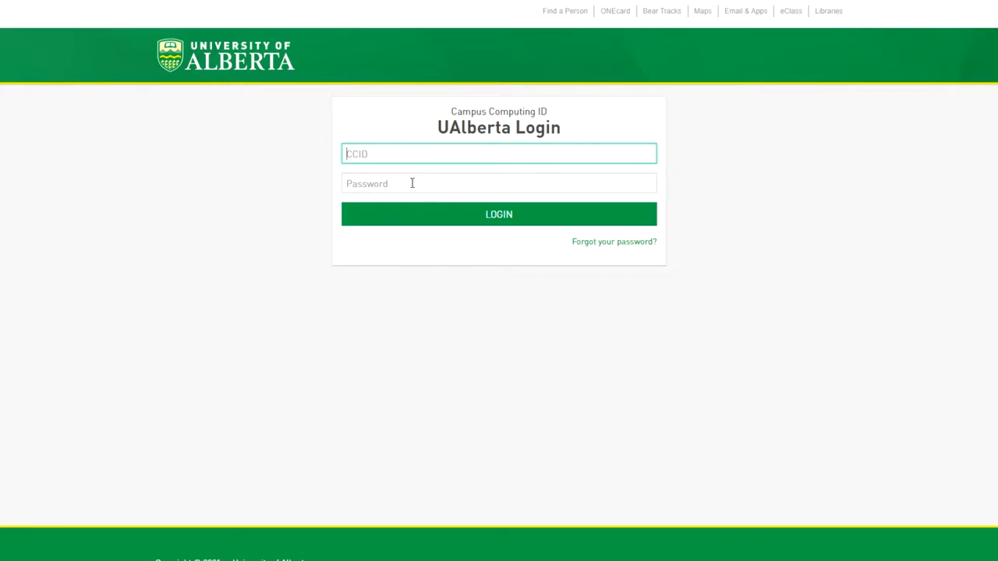
mouse_move(418, 185)
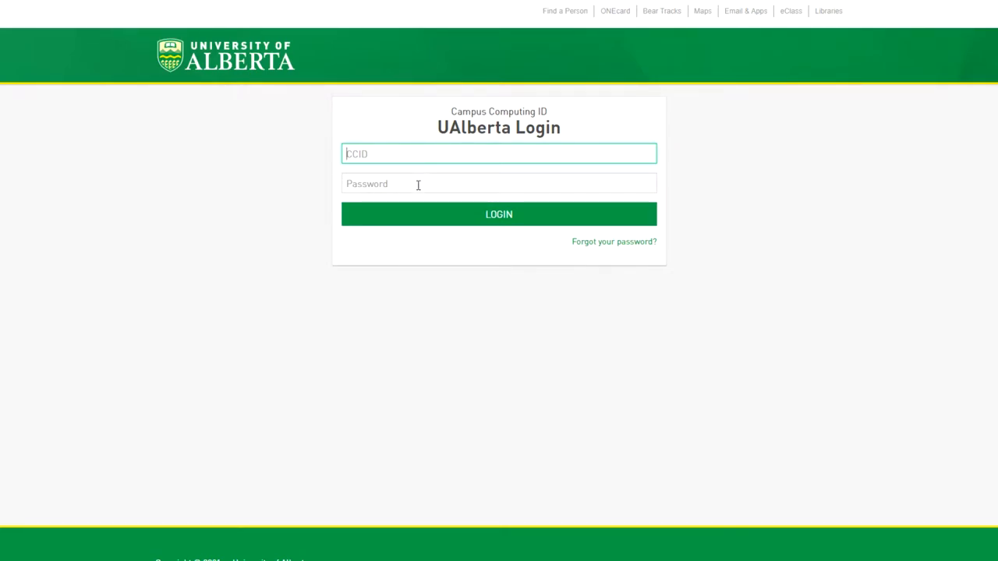
left_click(498, 214)
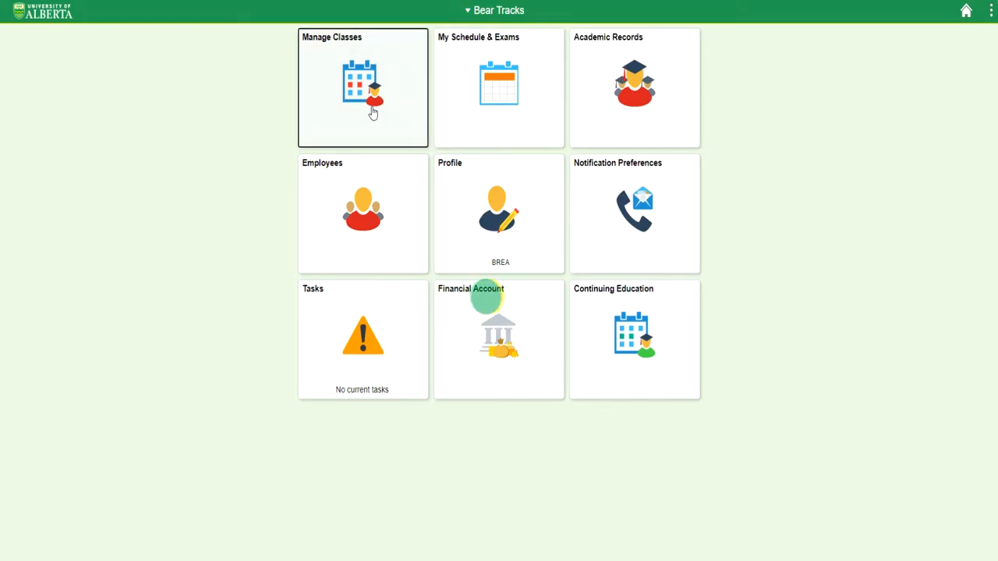
In Manage Classes, view the enrollment appointment dates for Fall Term 2021.
left_click(362, 88)
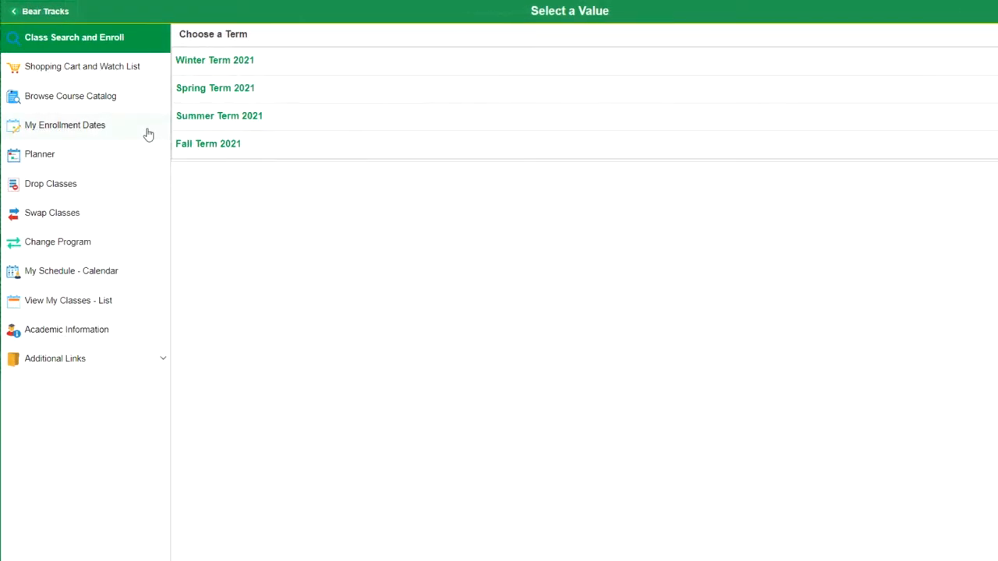
left_click(65, 125)
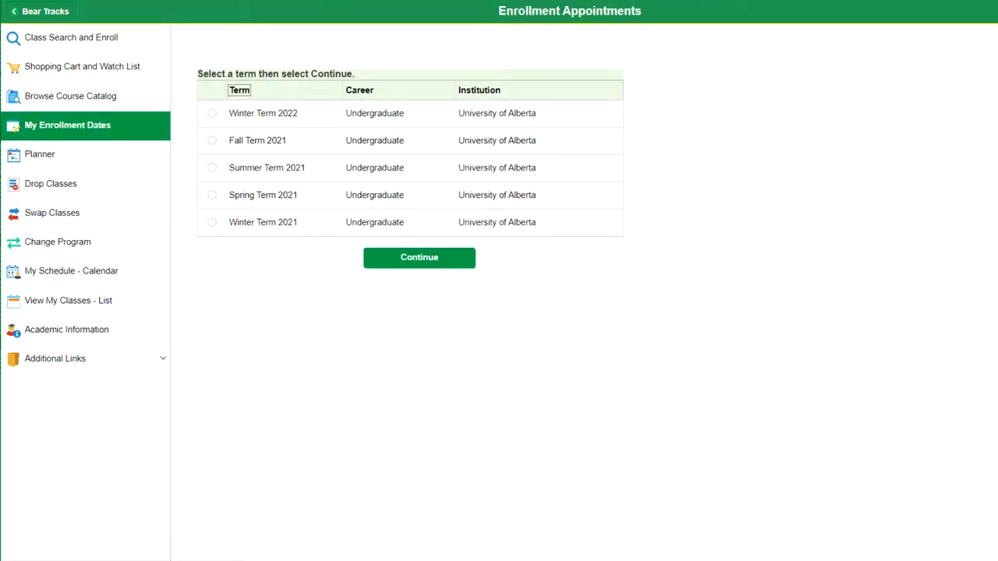
mouse_move(186, 147)
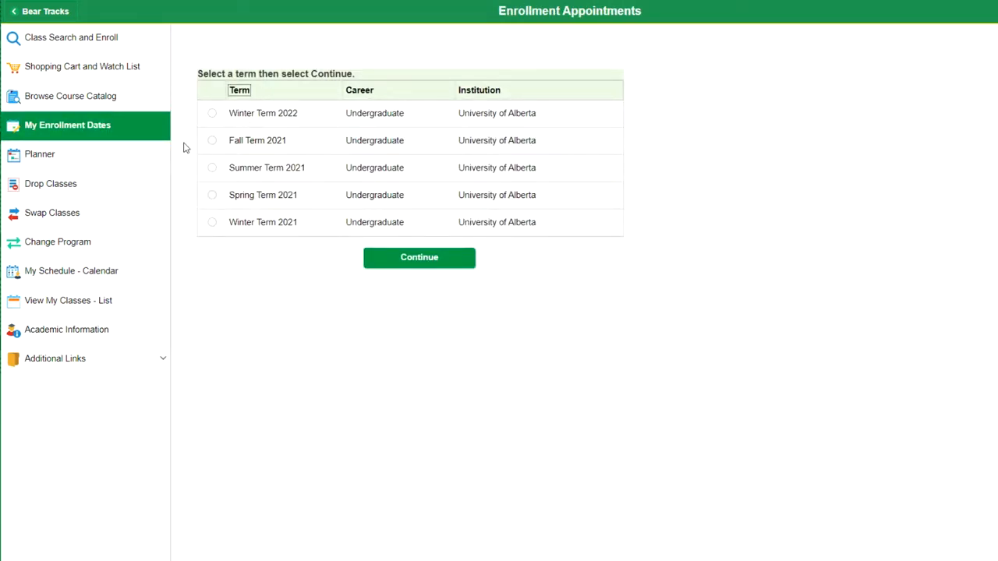
left_click(211, 141)
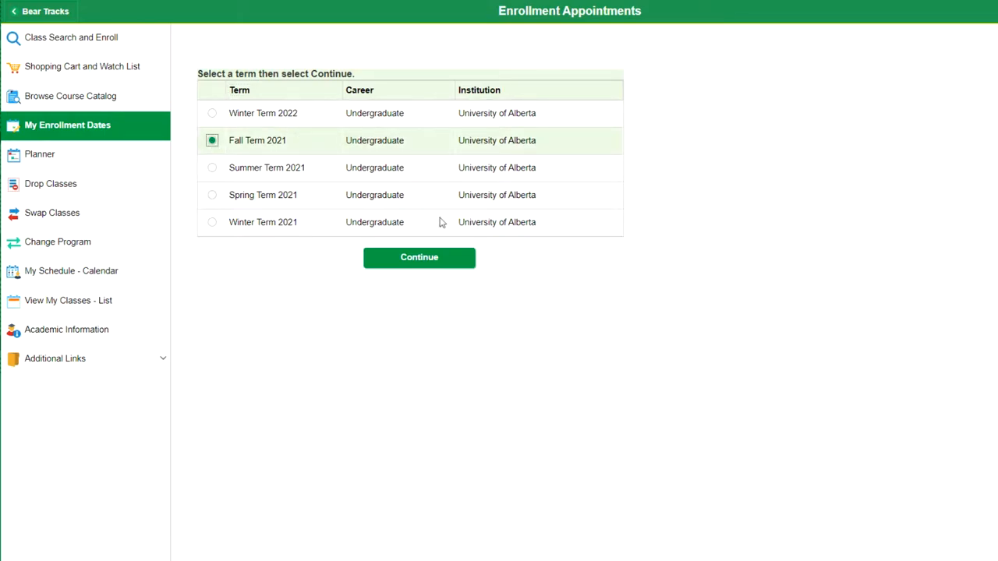
left_click(419, 257)
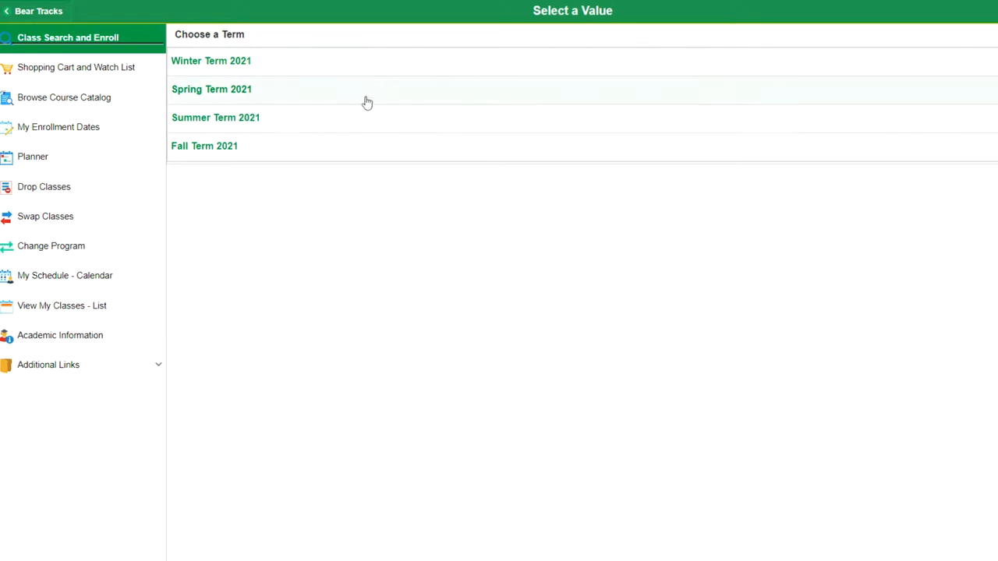
left_click(204, 146)
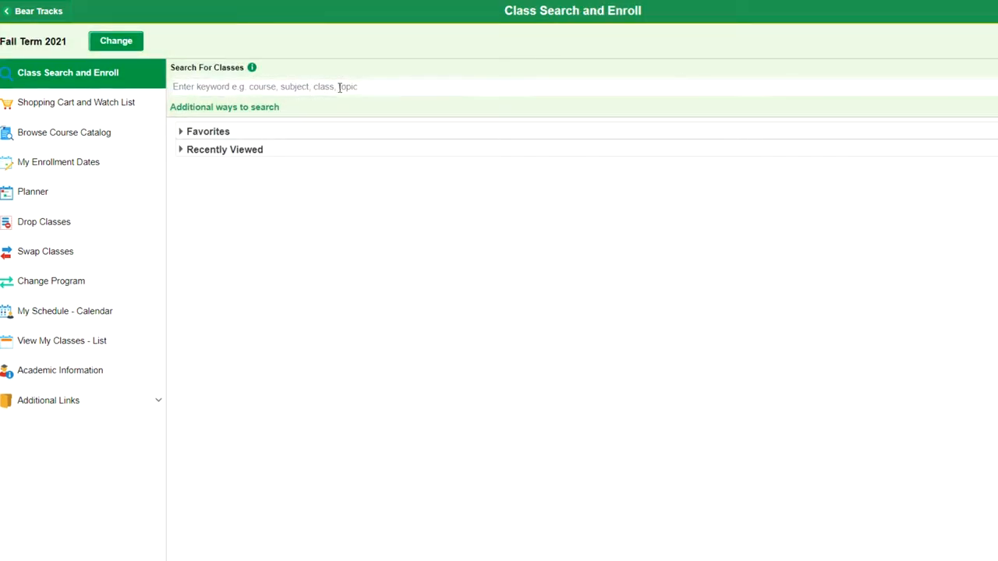
mouse_move(378, 87)
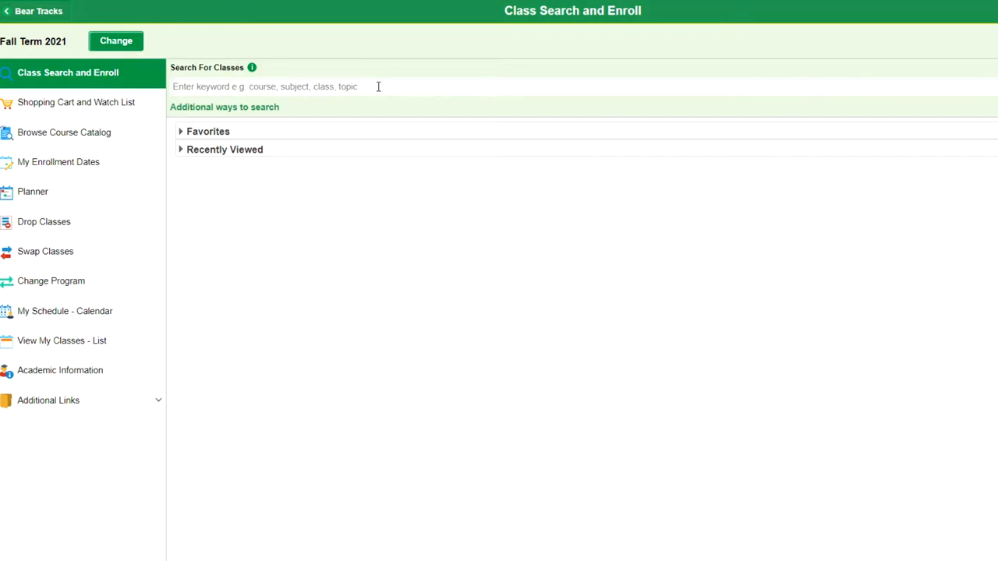
left_click(114, 40)
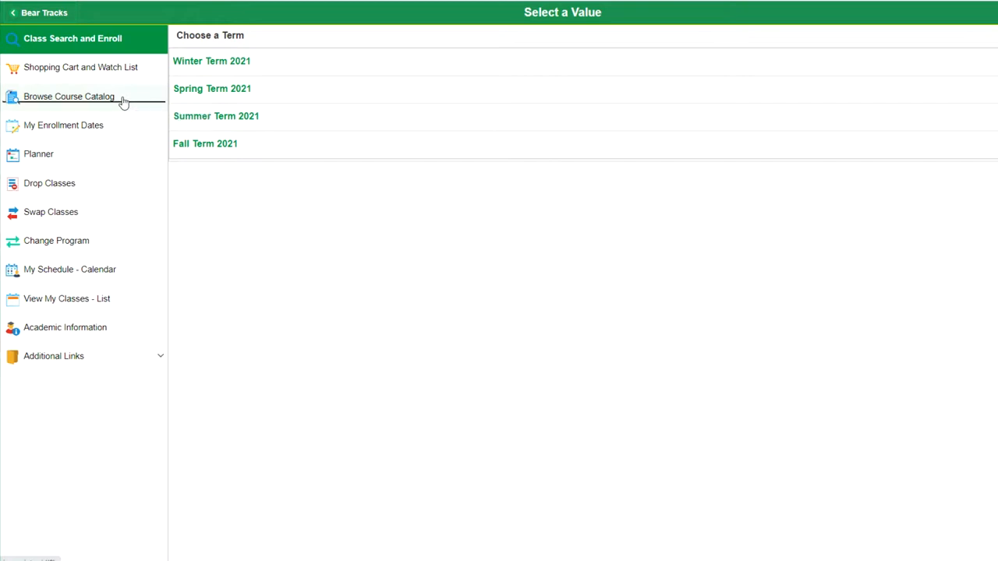
Browse the course catalog and try the keyword 'engl 1' in Search for Courses.
left_click(69, 96)
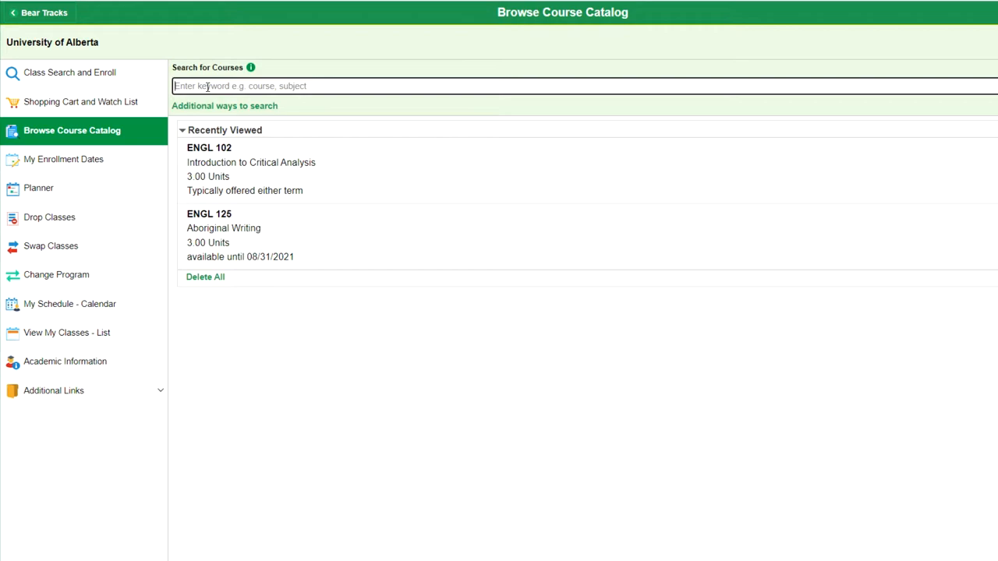
type("engl")
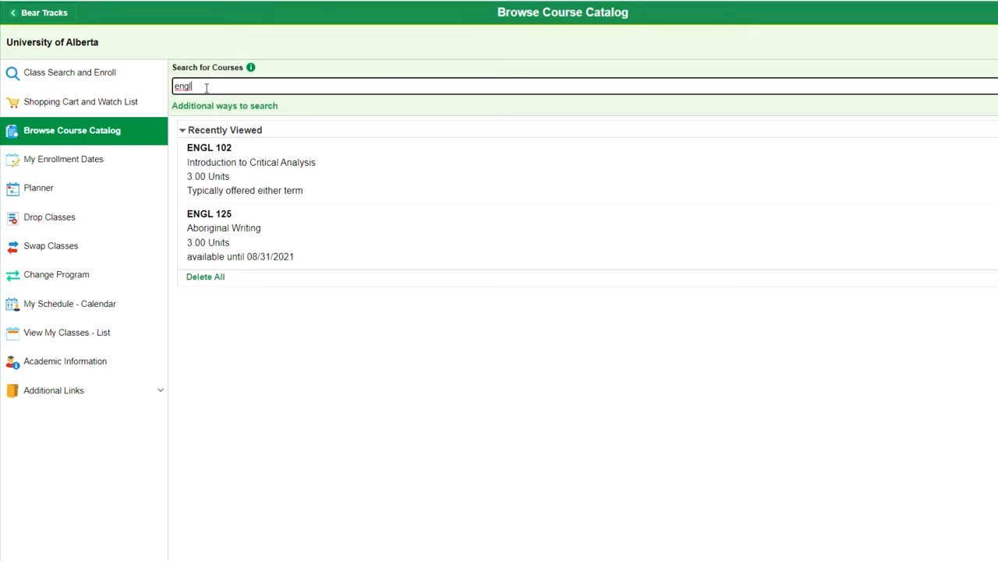
type("1")
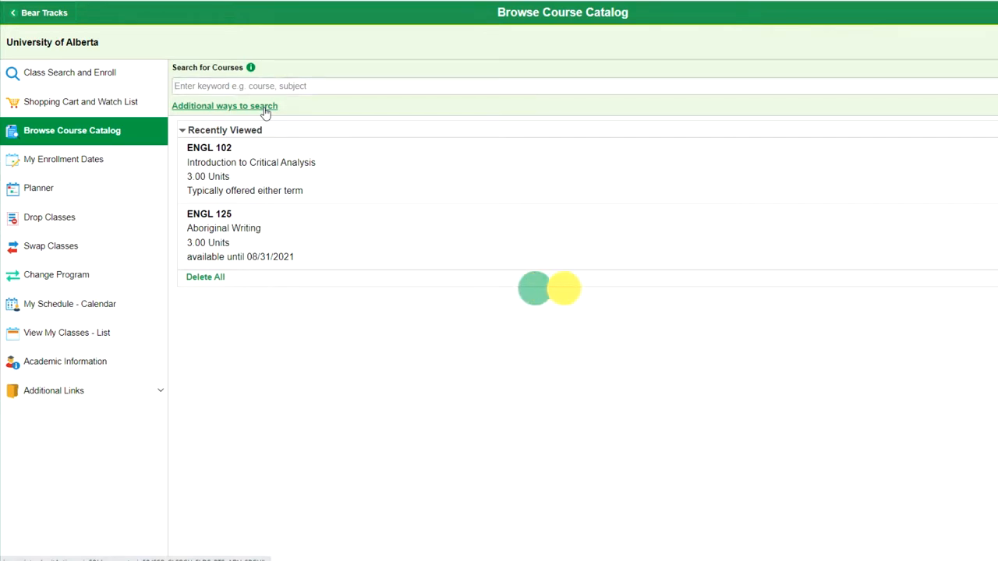
Search by subject English (ENGL) with catalog number 1 in the additional search options.
left_click(224, 106)
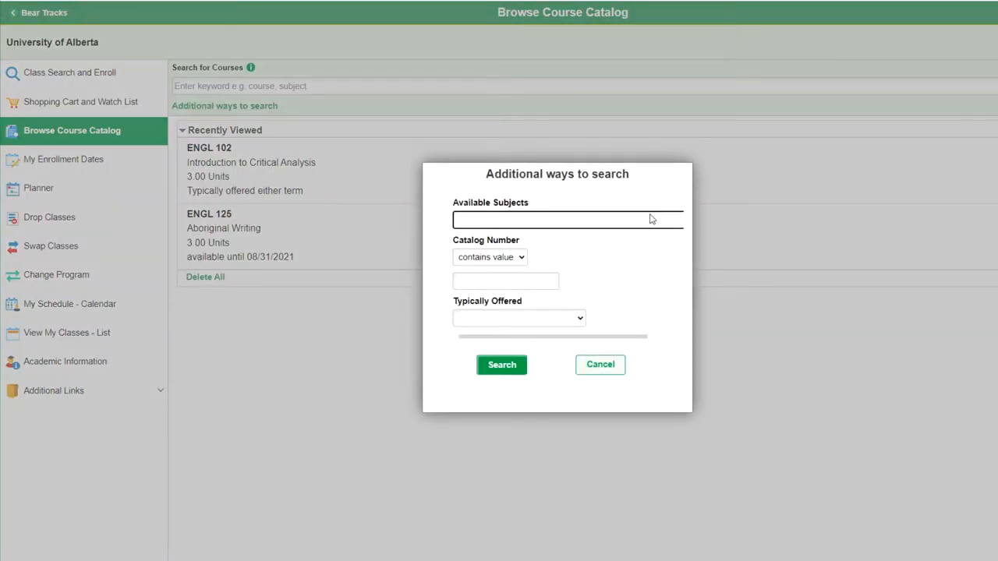
left_click(567, 219)
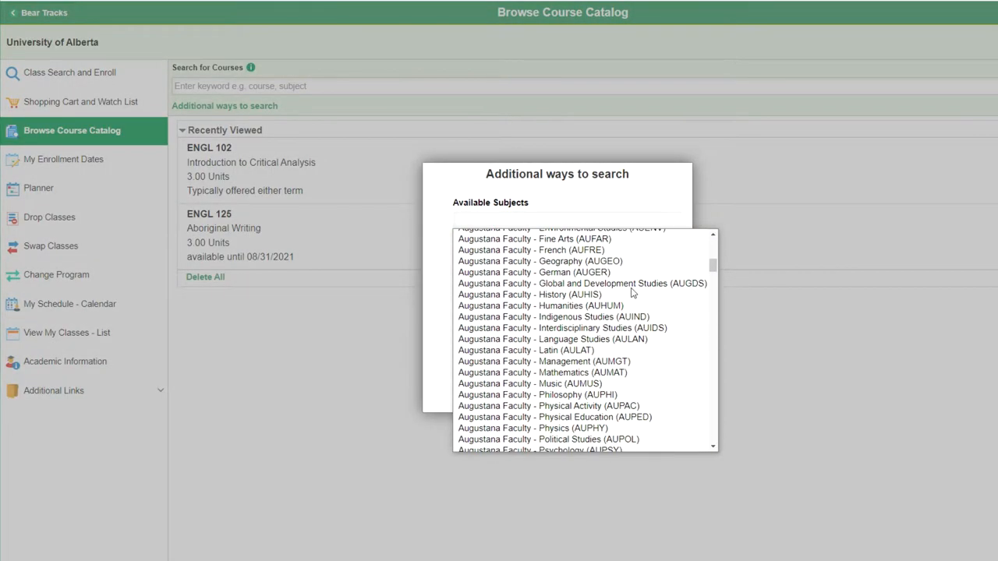
scroll("down", 3)
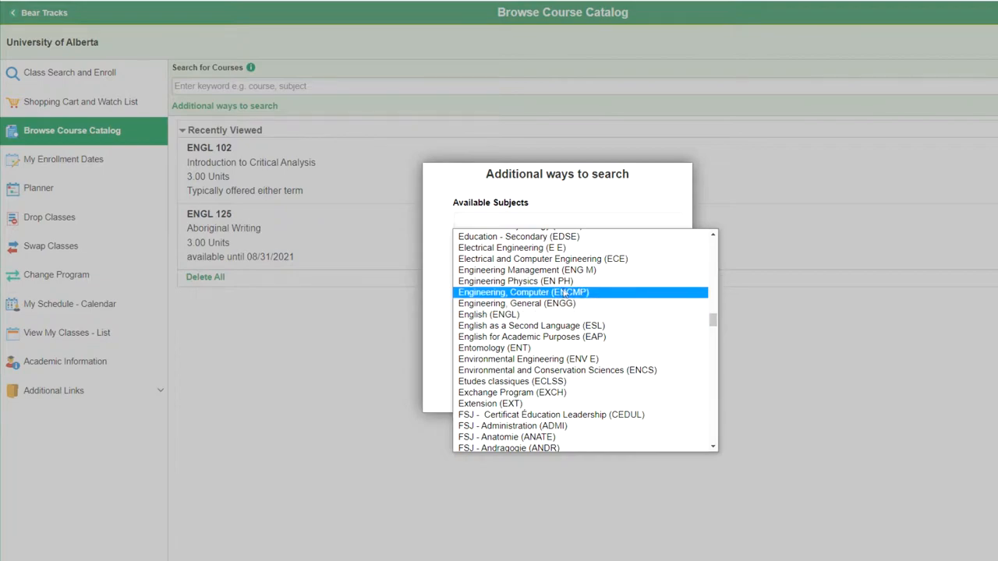
left_click(488, 315)
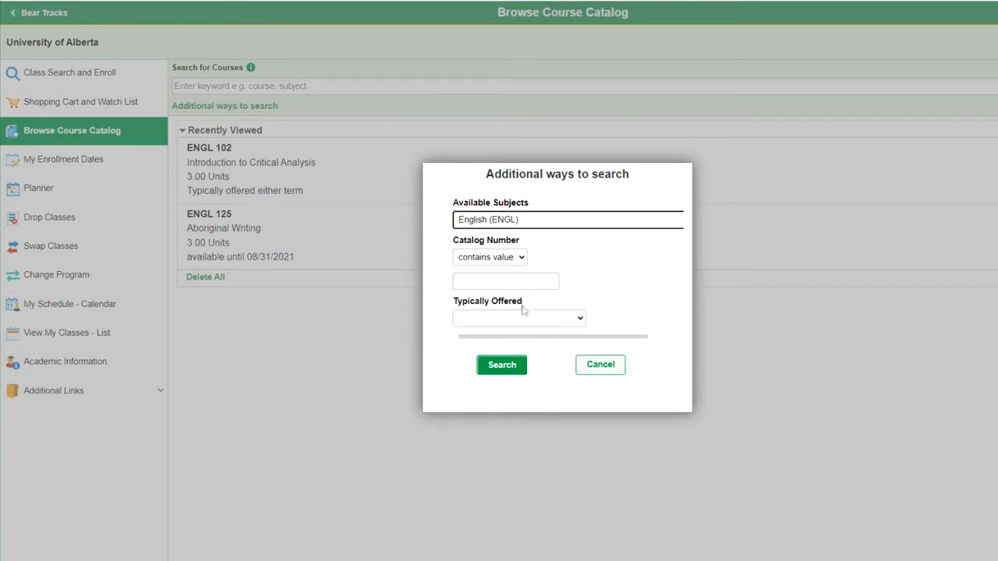
left_click(505, 281)
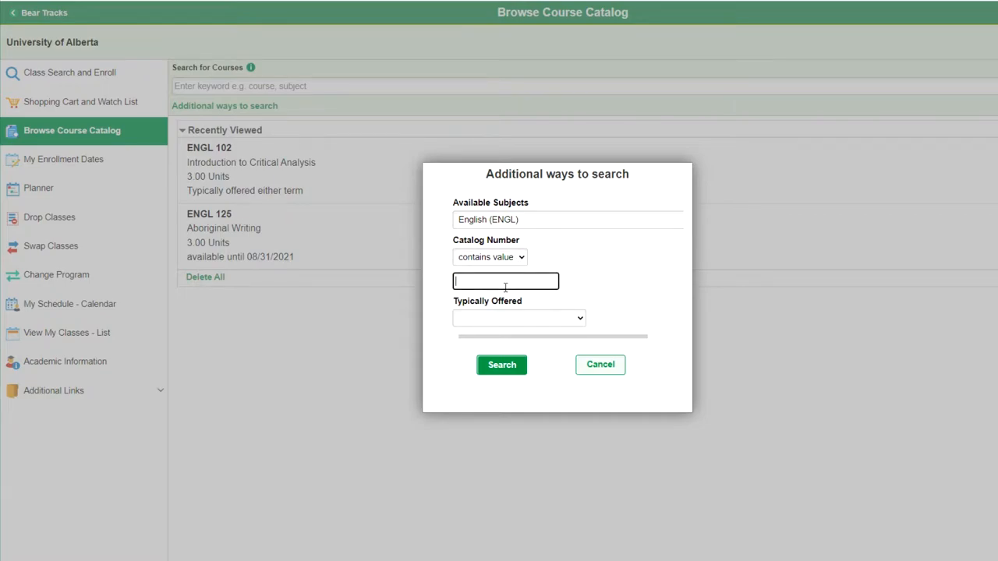
type("1")
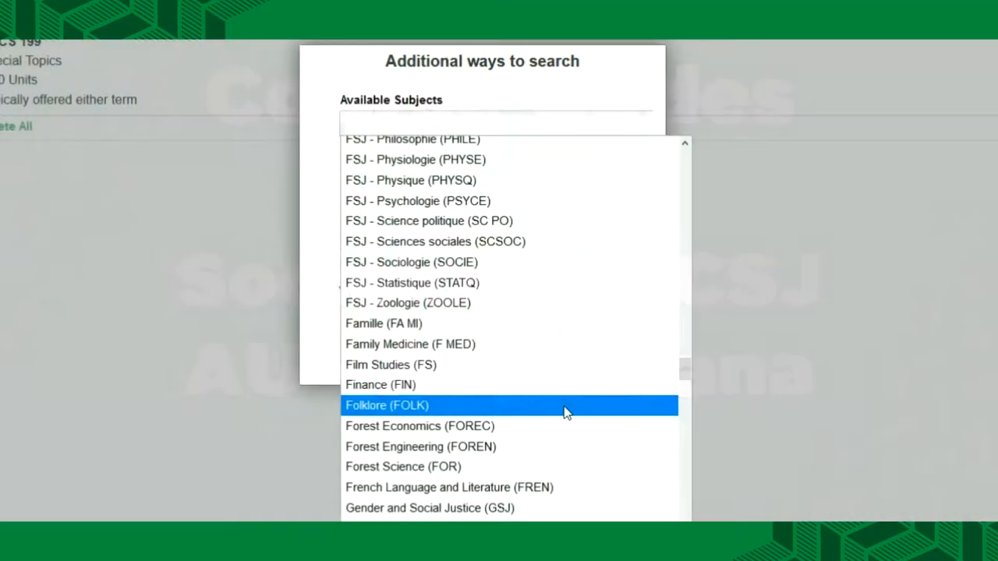
scroll("down", 3)
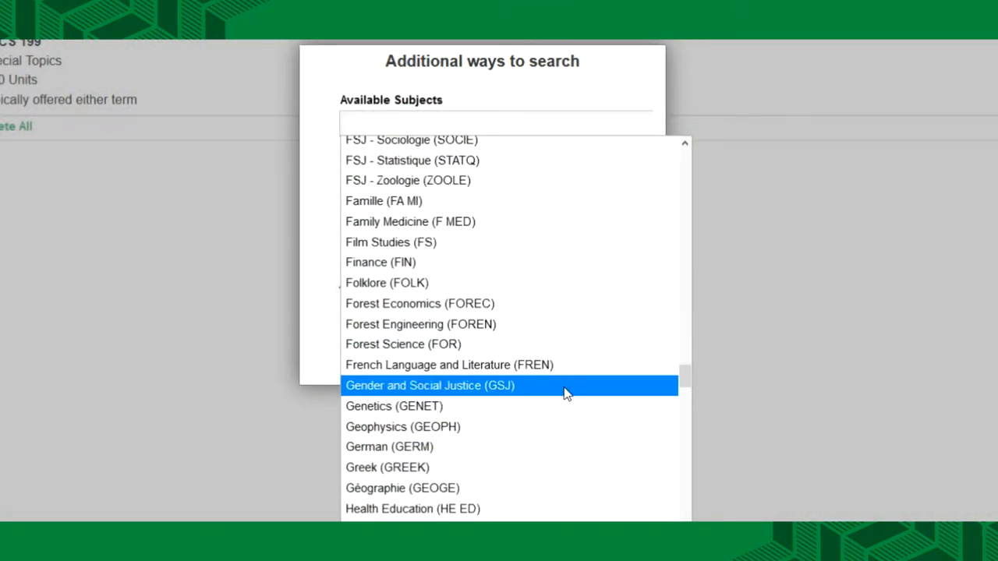
mouse_move(568, 374)
type("engl 1")
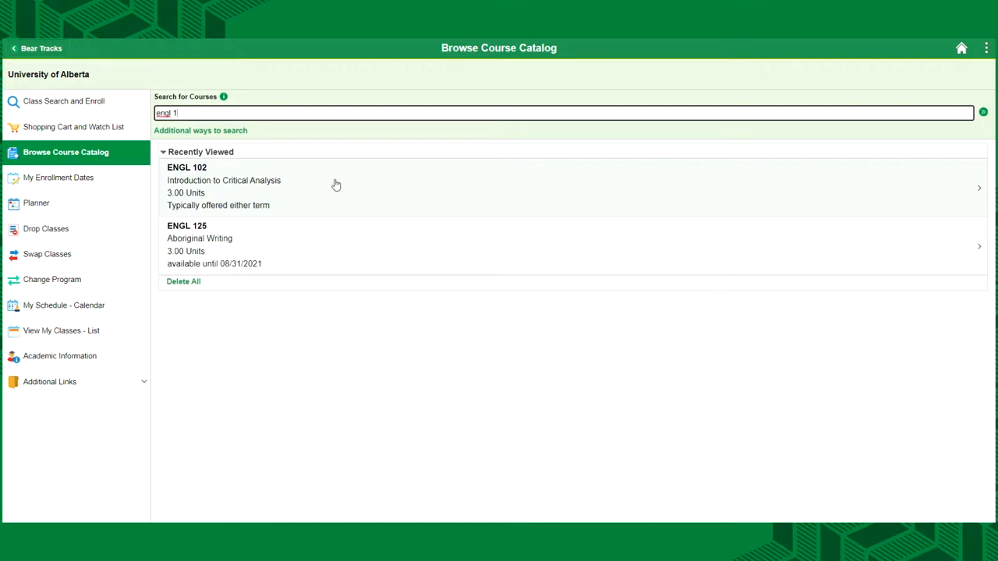
Add ENGL 102 Introduction to Critical Analysis to the planner and dismiss the confirmation.
left_click(308, 192)
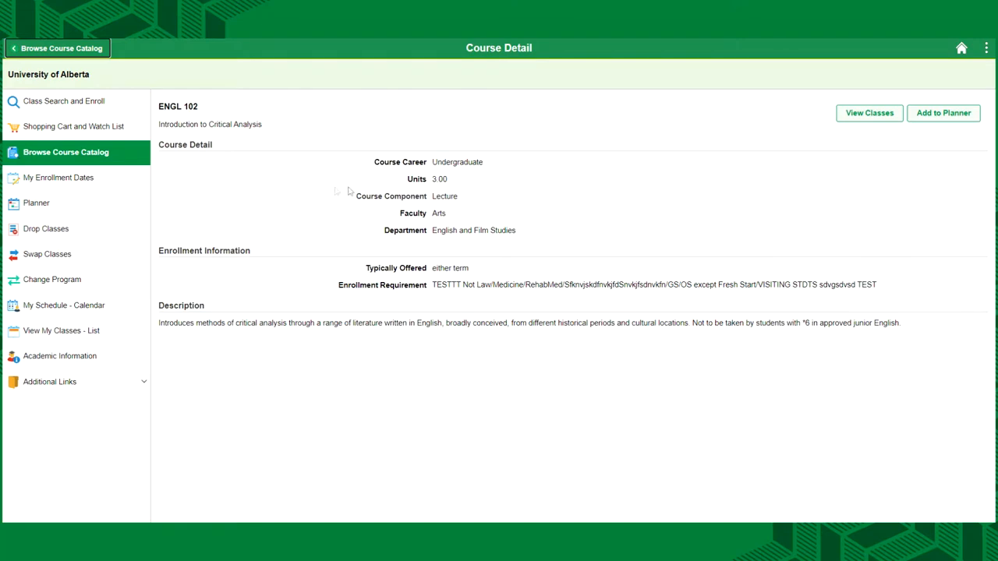
mouse_move(361, 344)
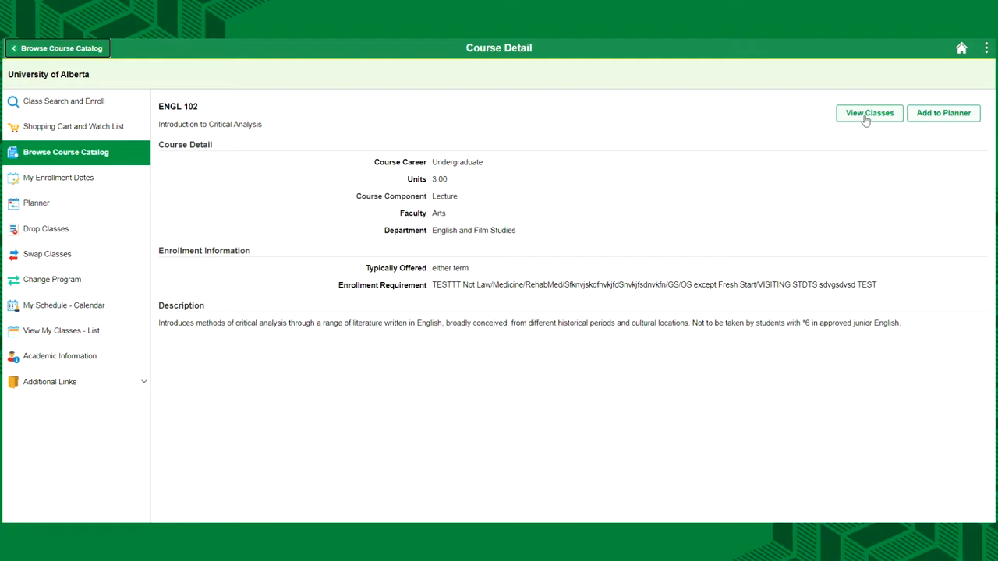
mouse_move(963, 118)
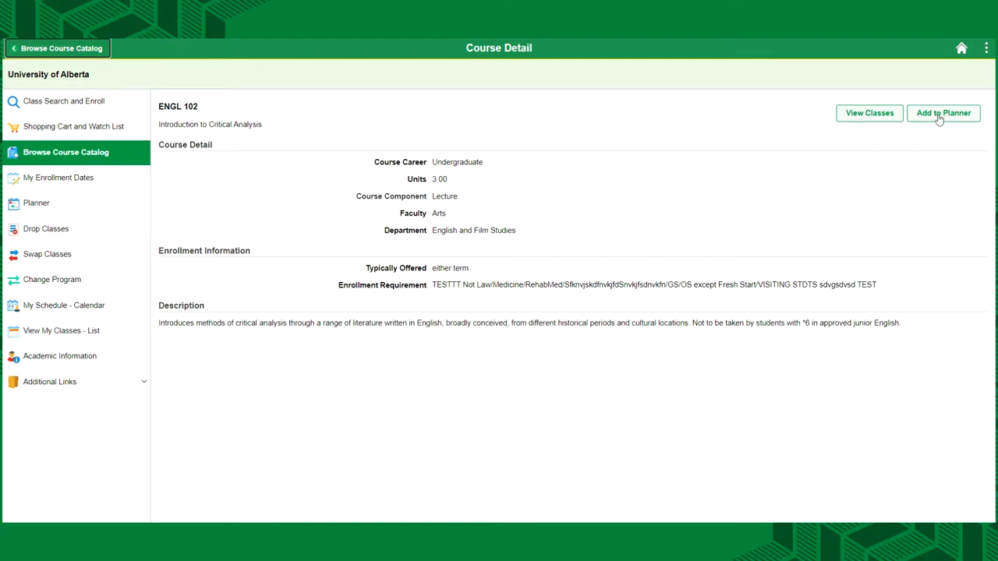
left_click(965, 112)
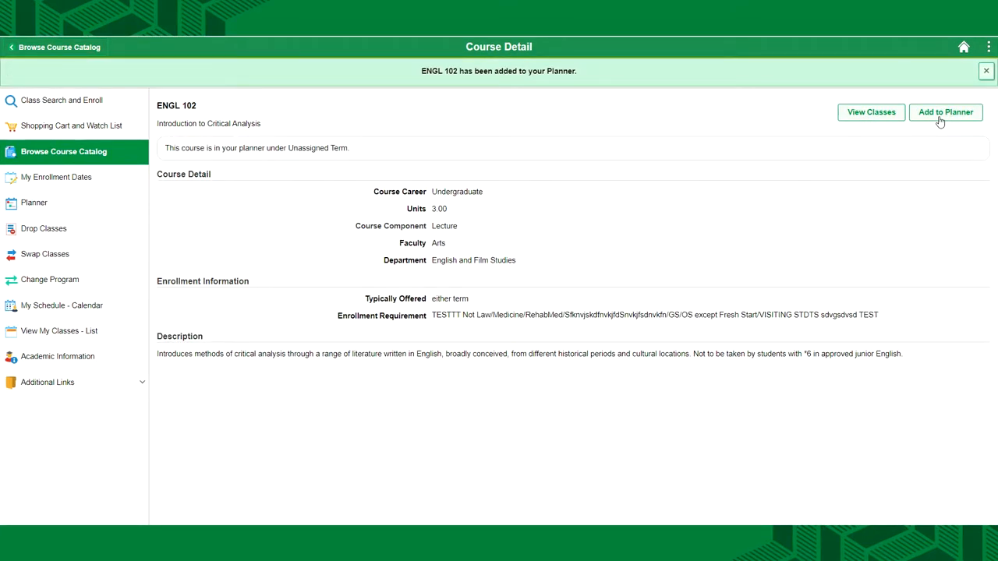
left_click(985, 71)
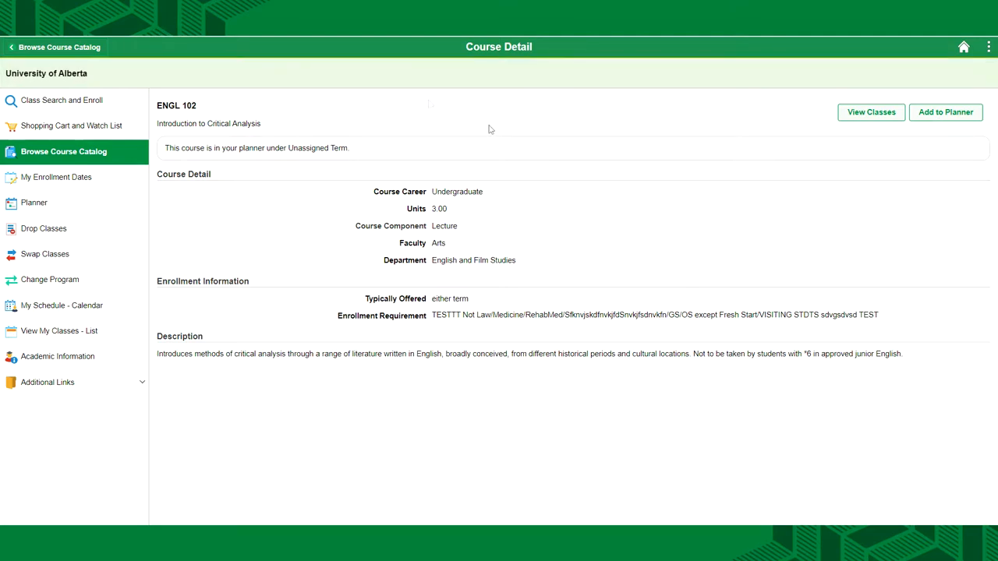
mouse_move(269, 275)
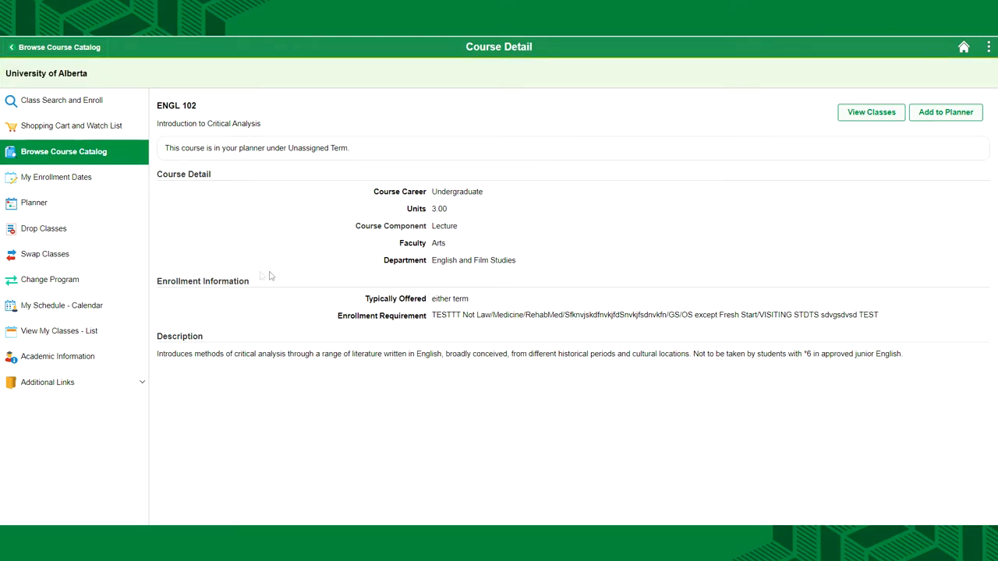
View the planner's unassigned courses list containing ENGL 102.
left_click(34, 202)
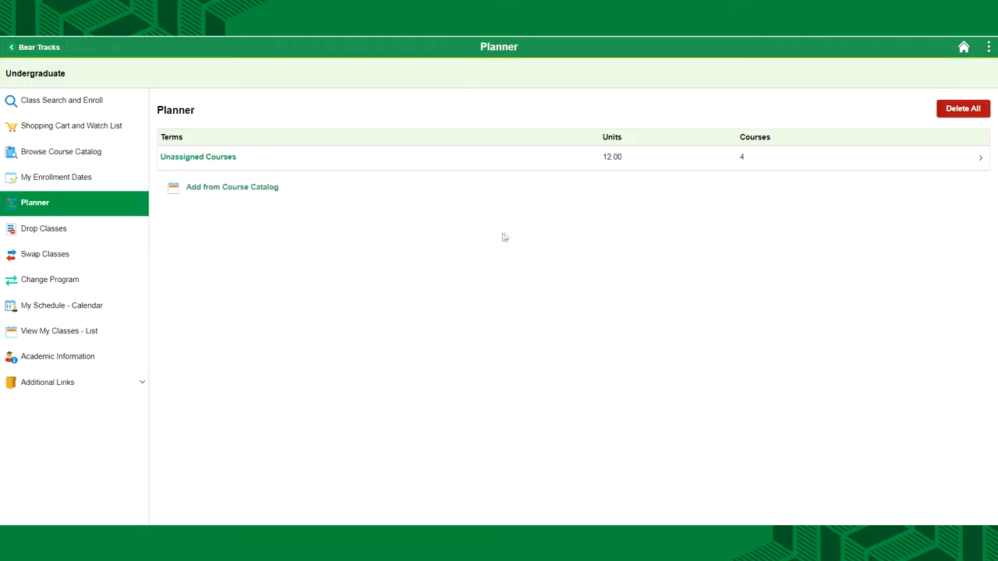
mouse_move(776, 164)
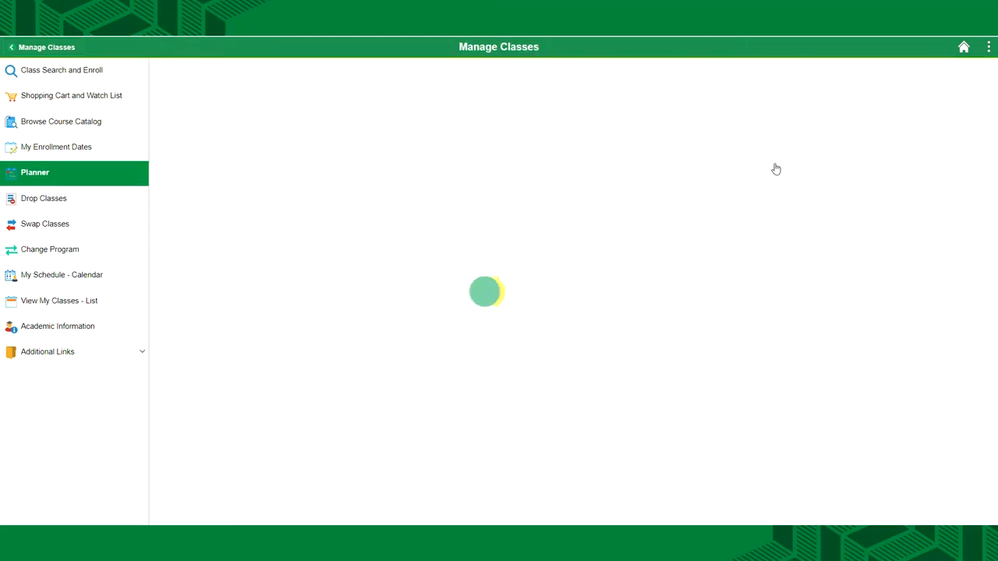
left_click(37, 172)
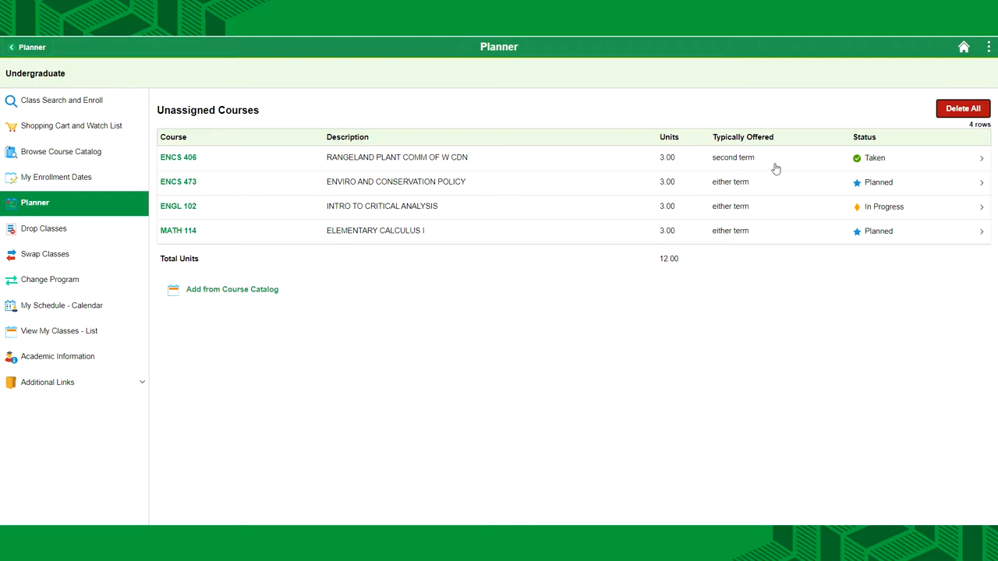
mouse_move(986, 209)
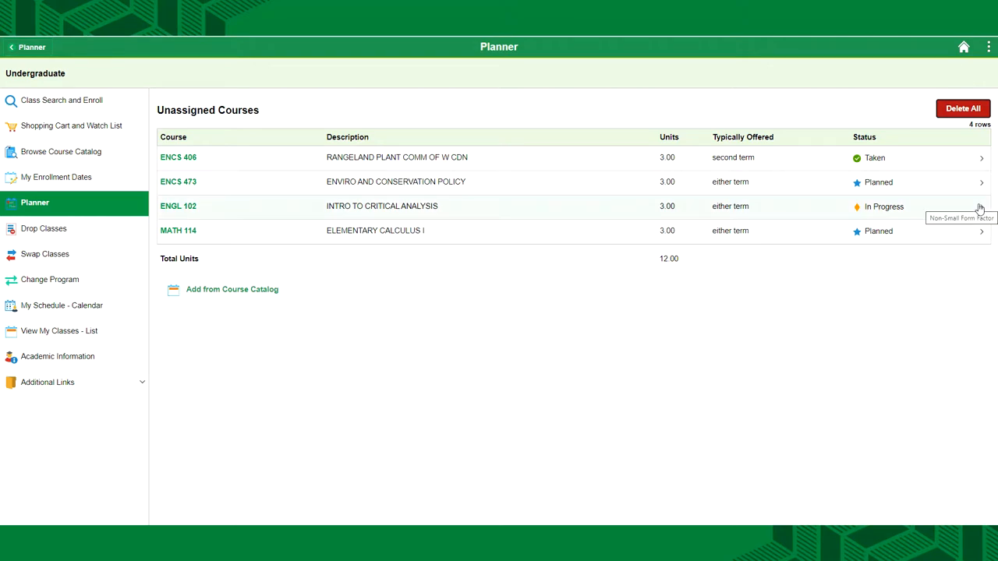
mouse_move(963, 206)
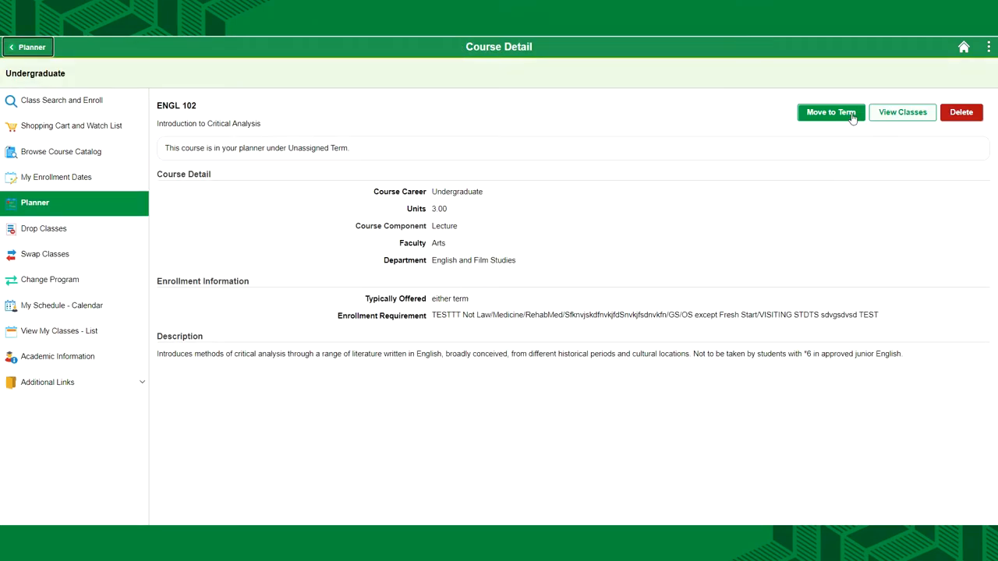
mouse_move(903, 117)
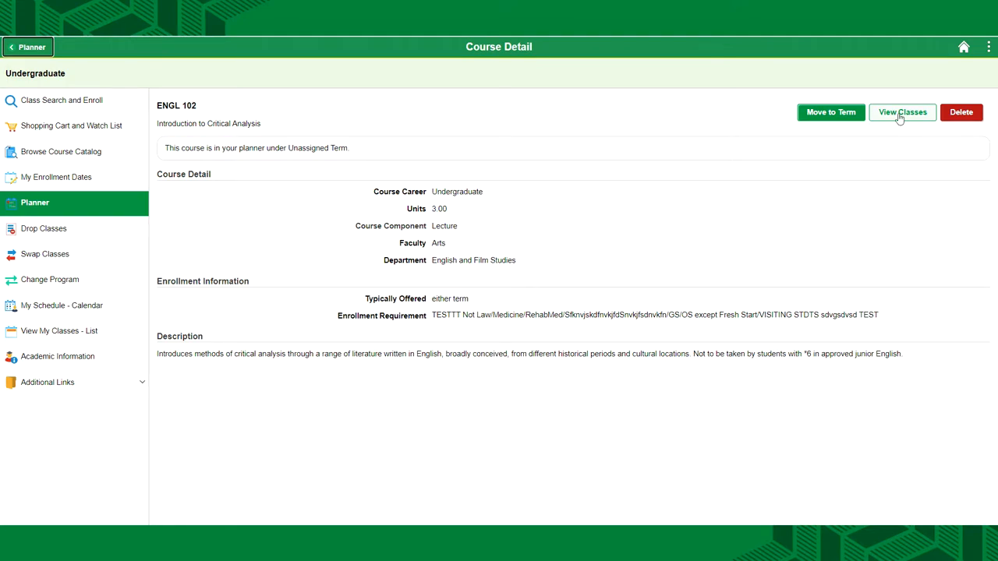
mouse_move(955, 131)
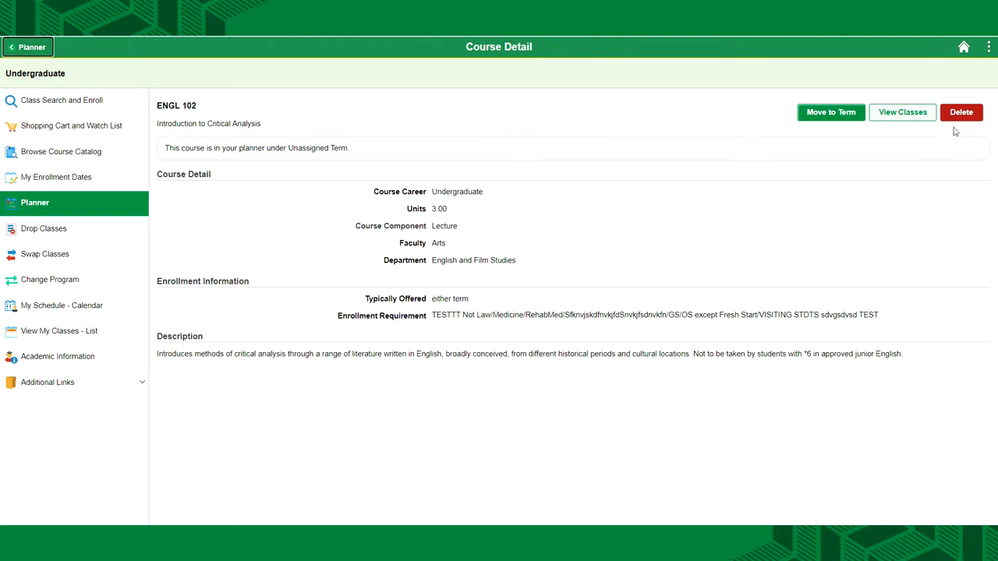
mouse_move(831, 111)
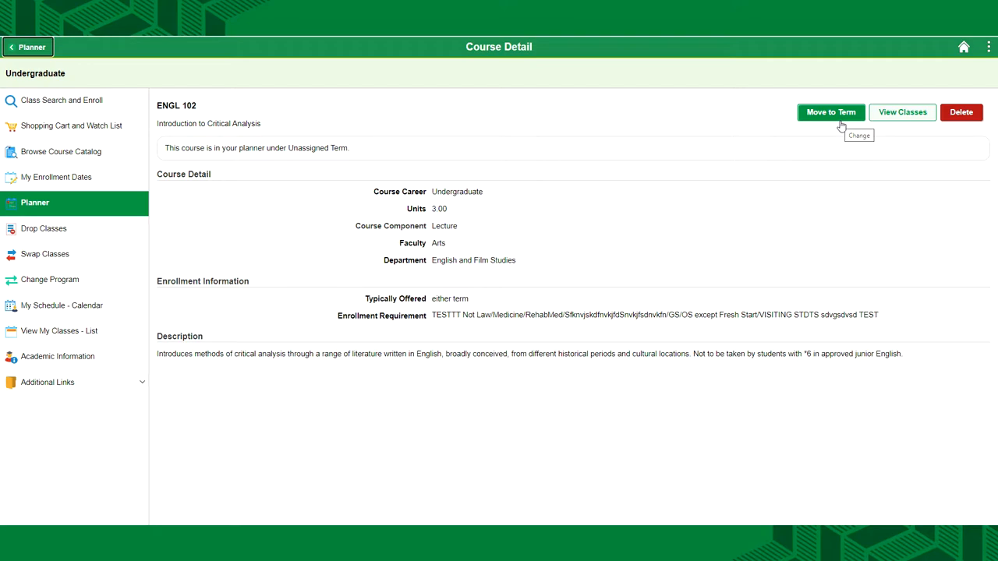
Start moving ENGL 102 into a term via the Move to Term dialog.
left_click(833, 111)
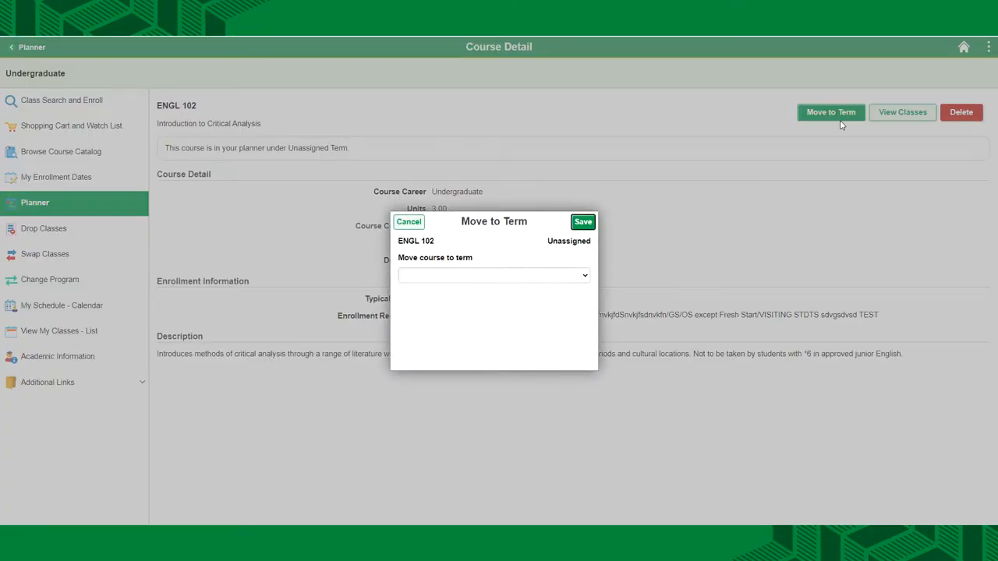
left_click(492, 275)
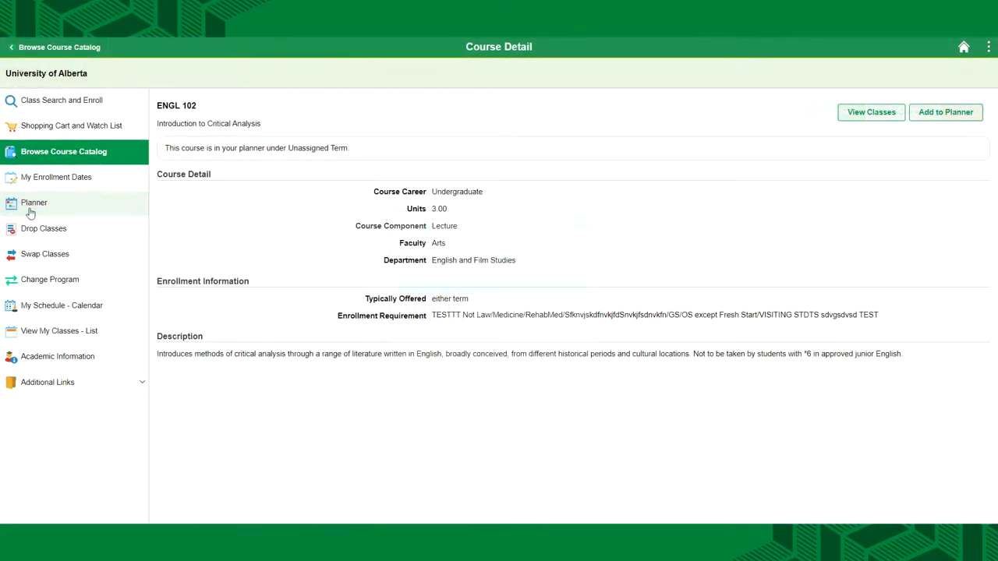
mouse_move(871, 111)
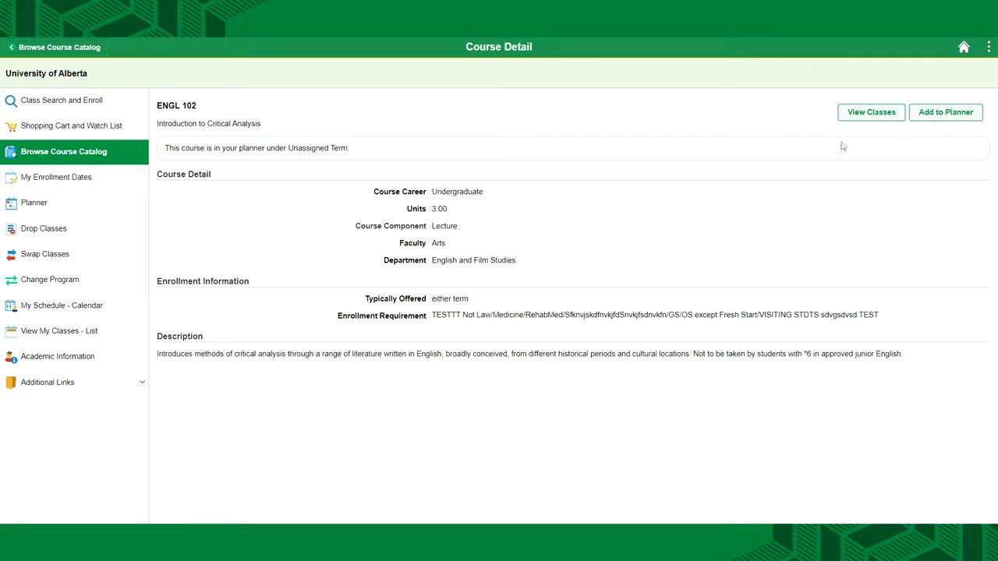
List the ENGL 102 class sections offered in Spring Term 2021.
left_click(870, 111)
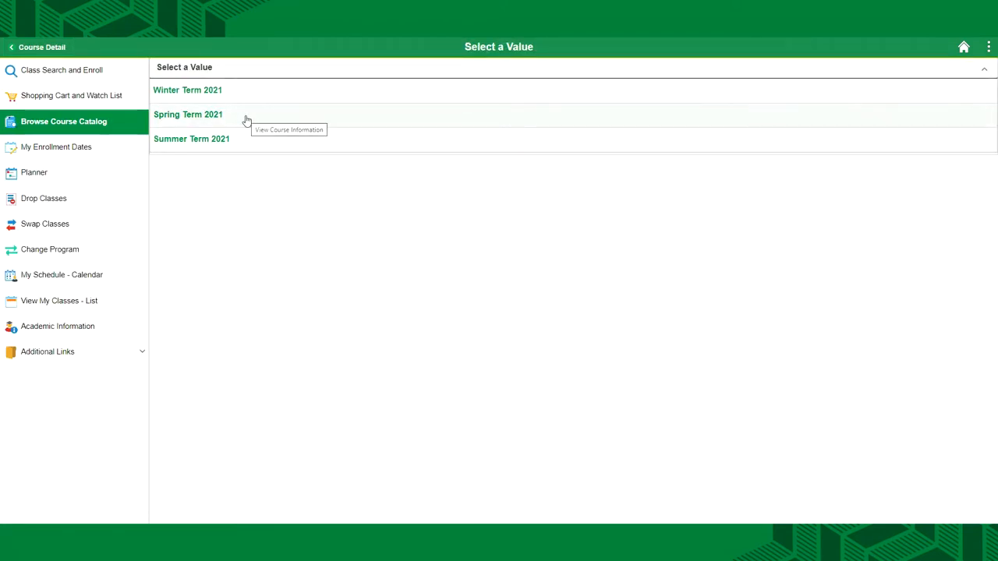
left_click(187, 113)
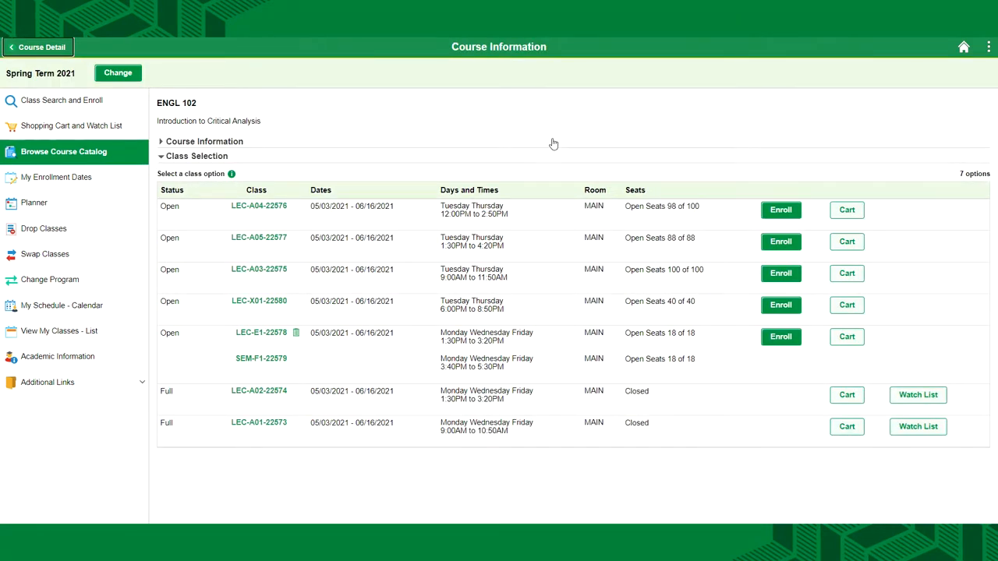
mouse_move(881, 145)
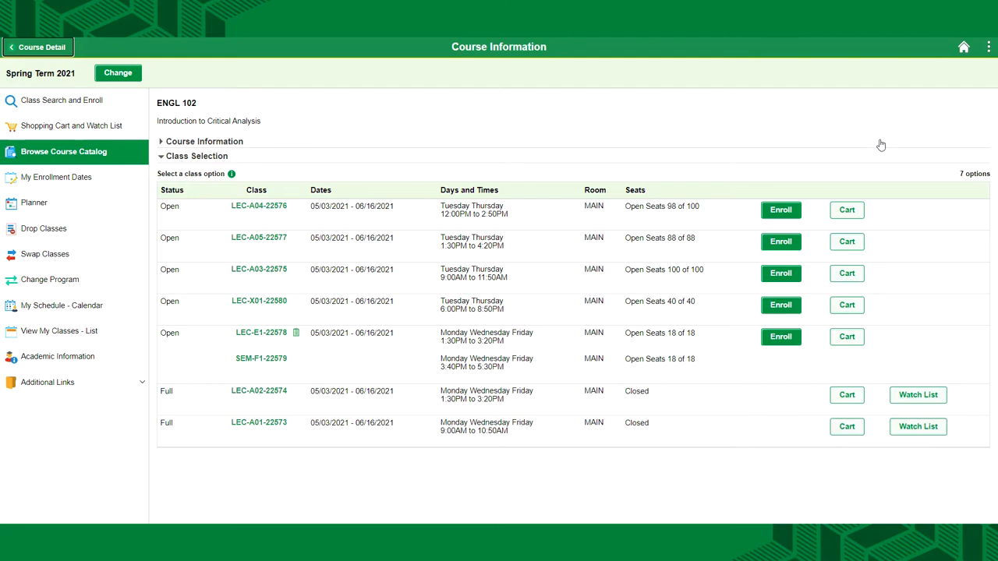
mouse_move(819, 152)
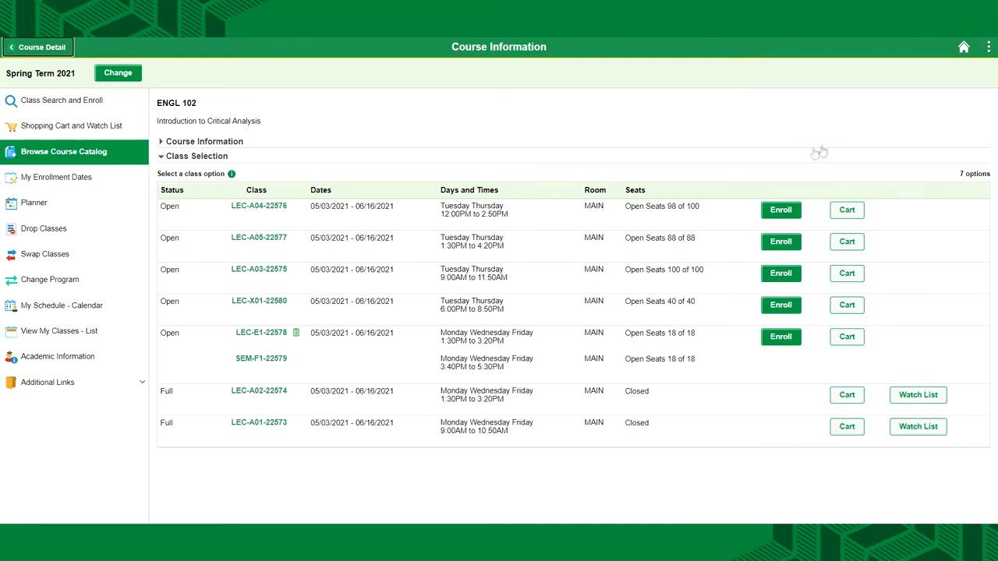
mouse_move(770, 214)
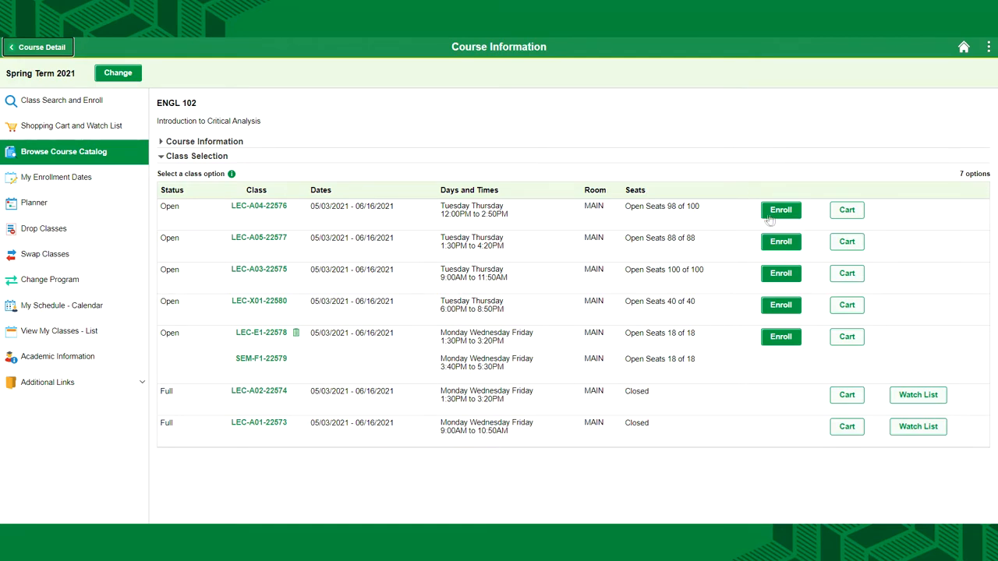
mouse_move(791, 215)
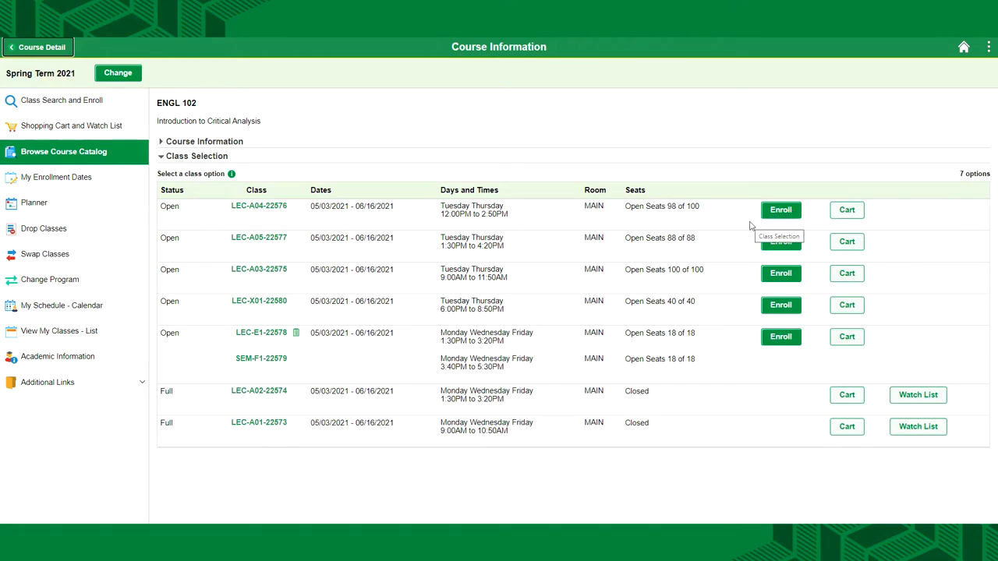
mouse_move(832, 227)
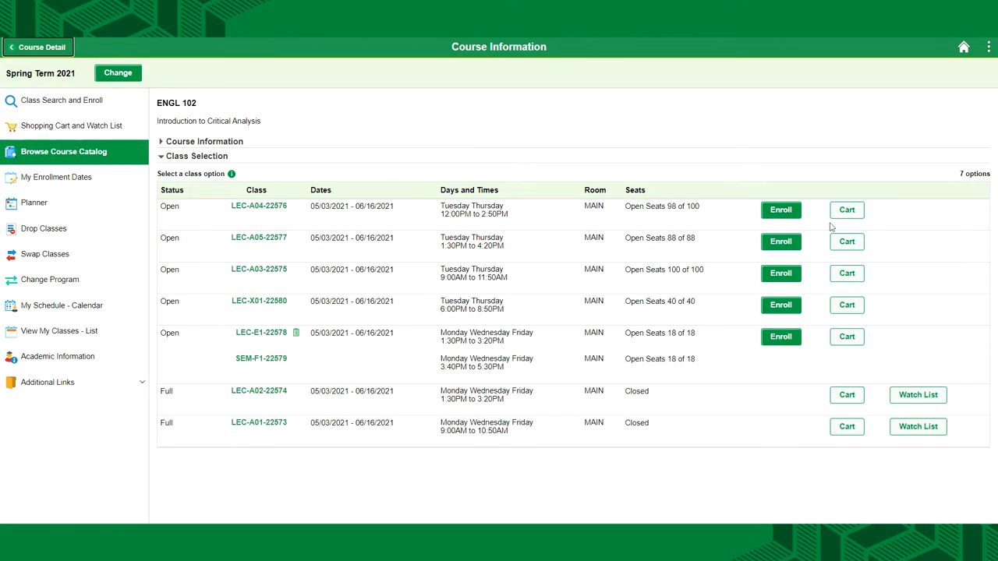
mouse_move(847, 209)
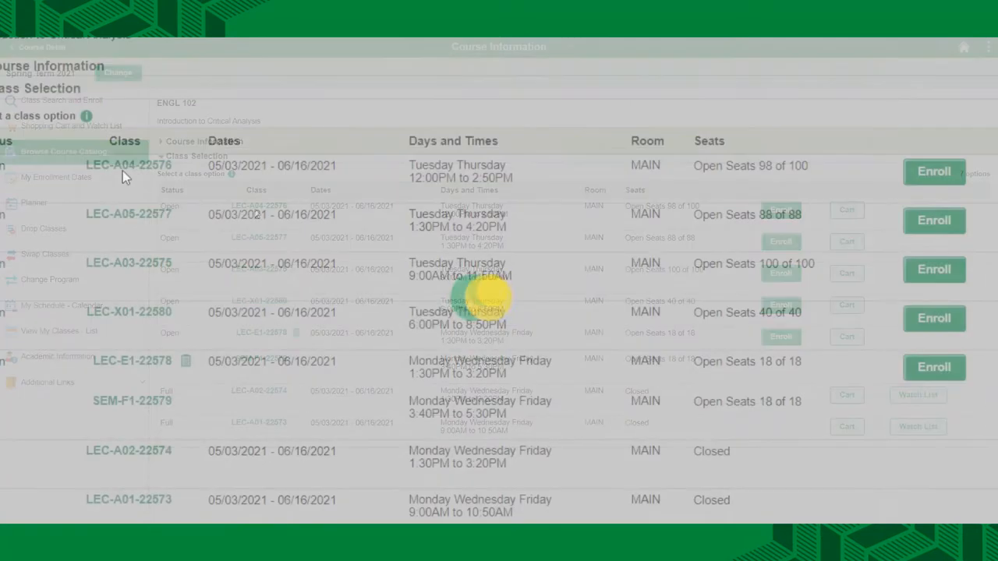
Review LEC-A04-22576's requirements and details, then add that section to the shopping cart.
left_click(125, 165)
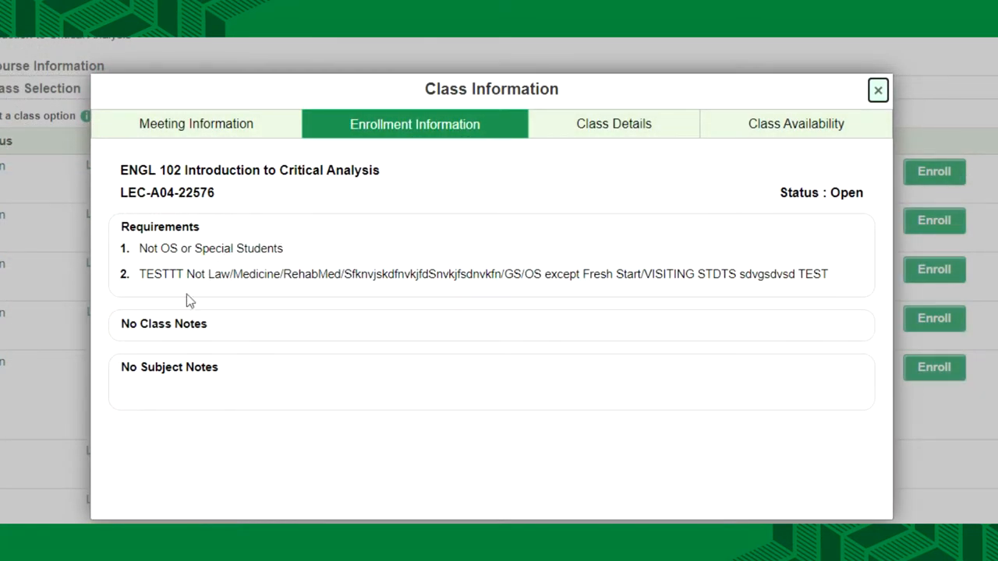
mouse_move(574, 329)
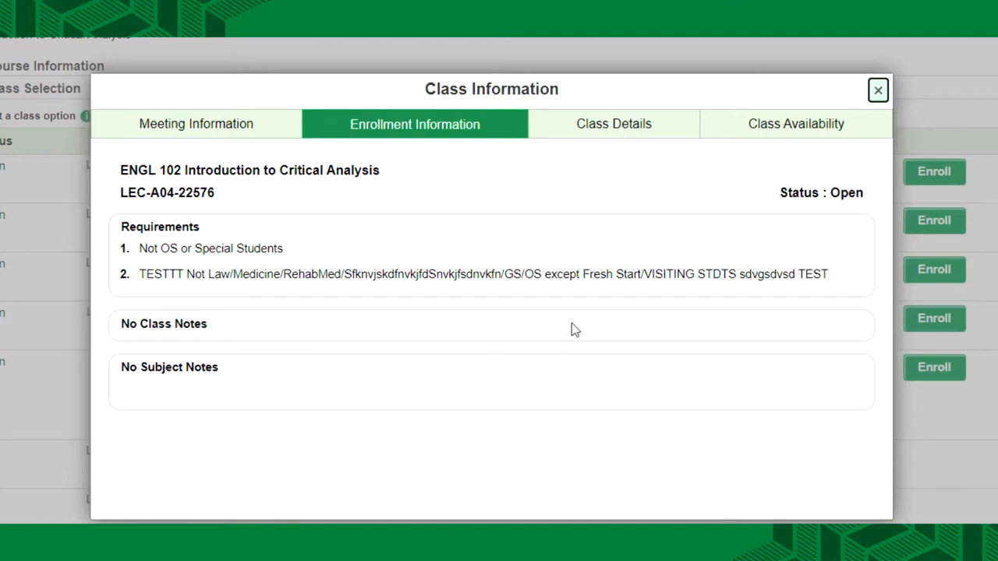
left_click(614, 124)
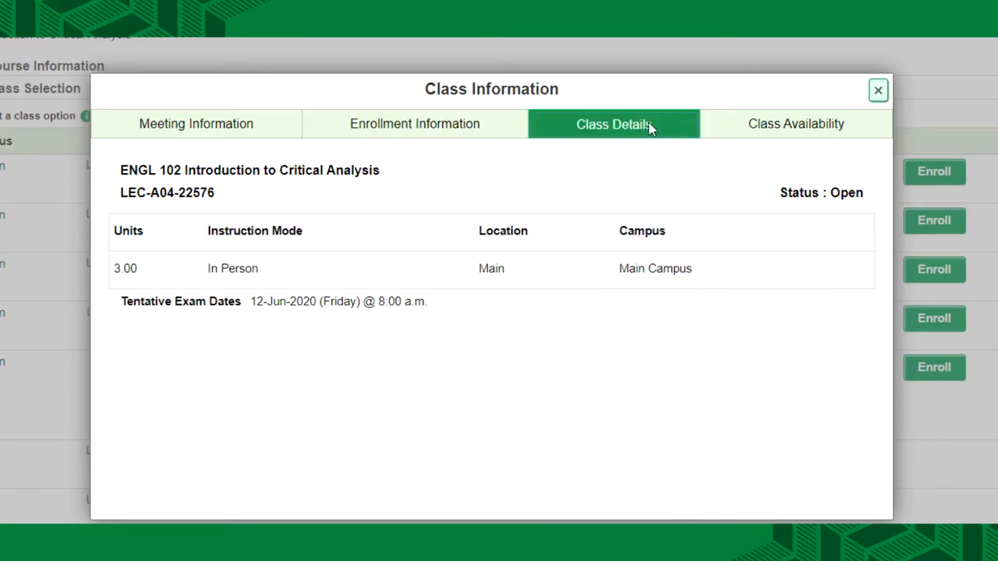
mouse_move(190, 293)
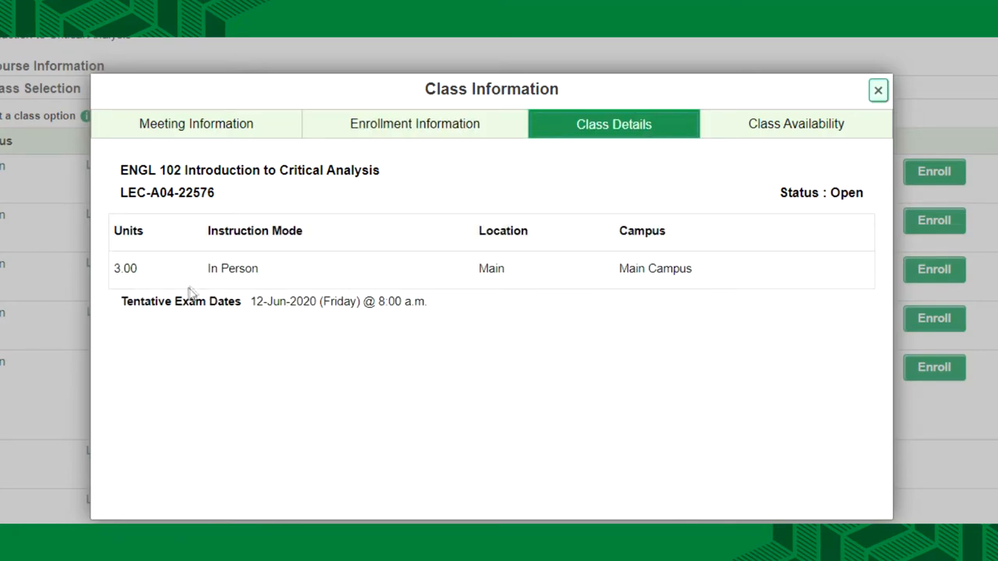
mouse_move(717, 314)
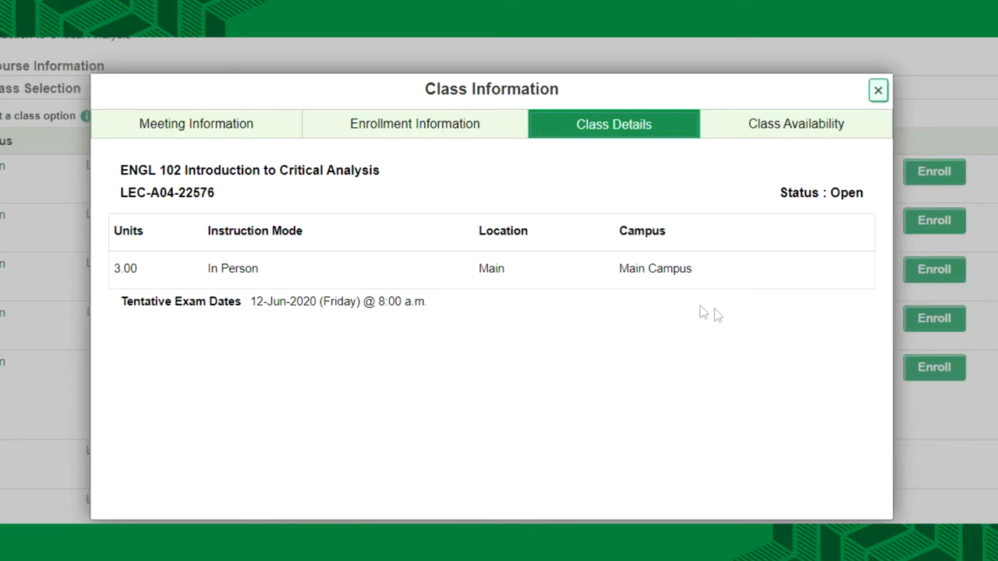
left_click(878, 89)
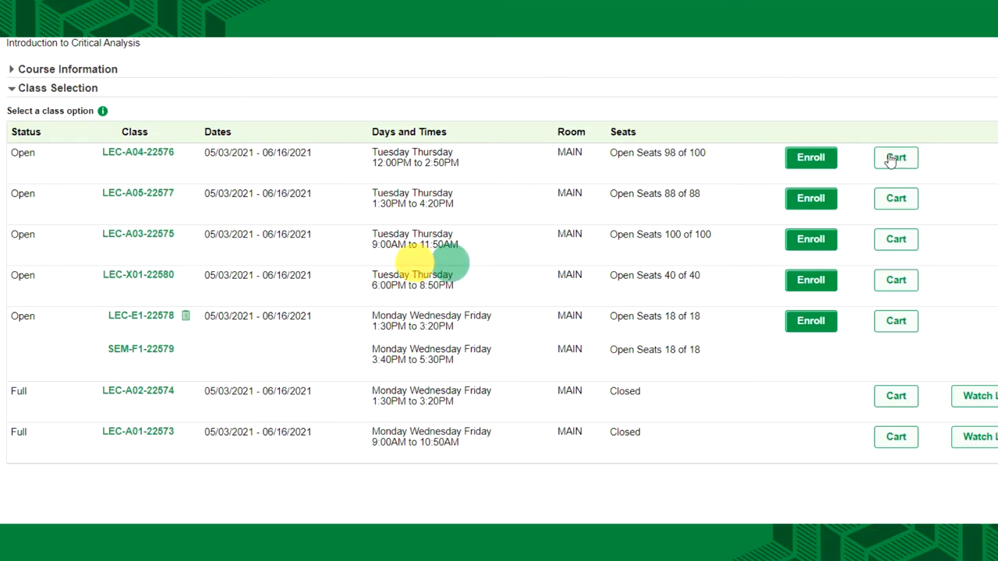
left_click(895, 158)
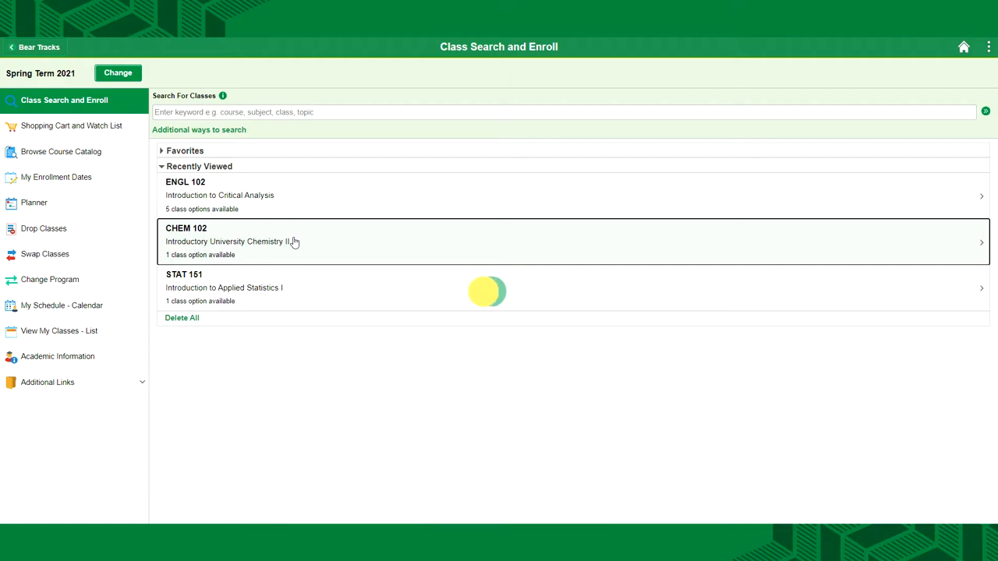
Confirm ENGL 102 was added to the shopping cart and view the cart and watch list.
left_click(265, 241)
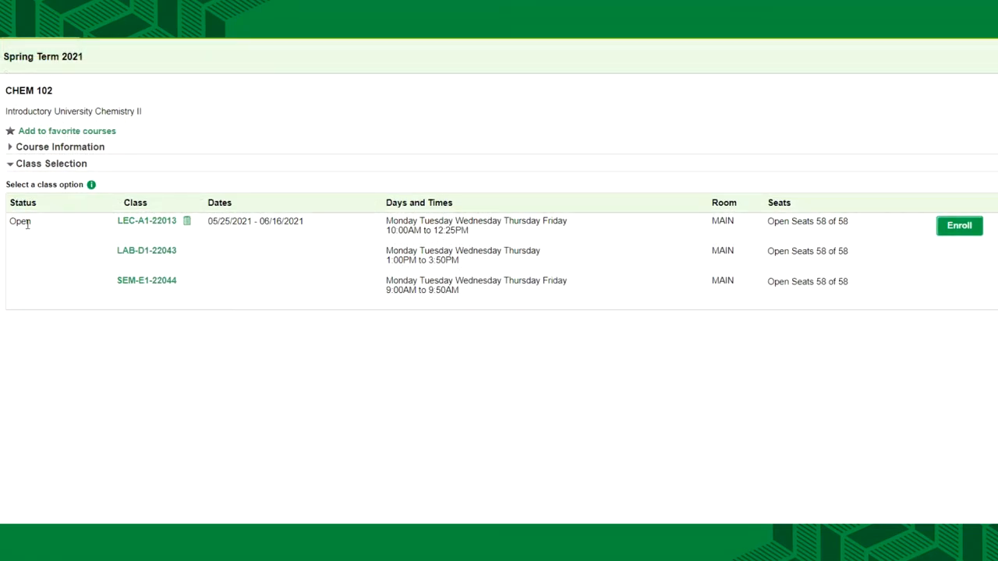
mouse_move(114, 274)
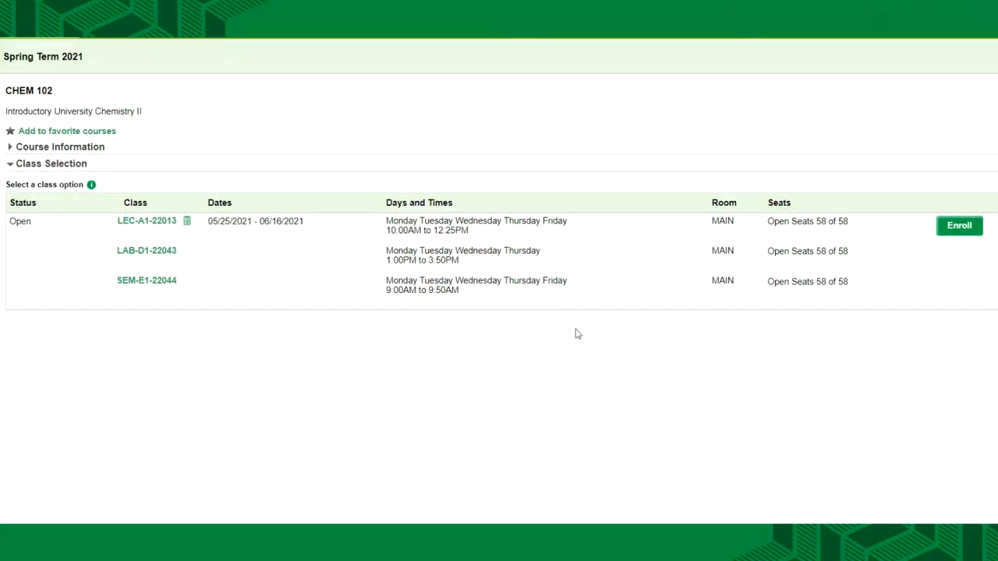
mouse_move(858, 338)
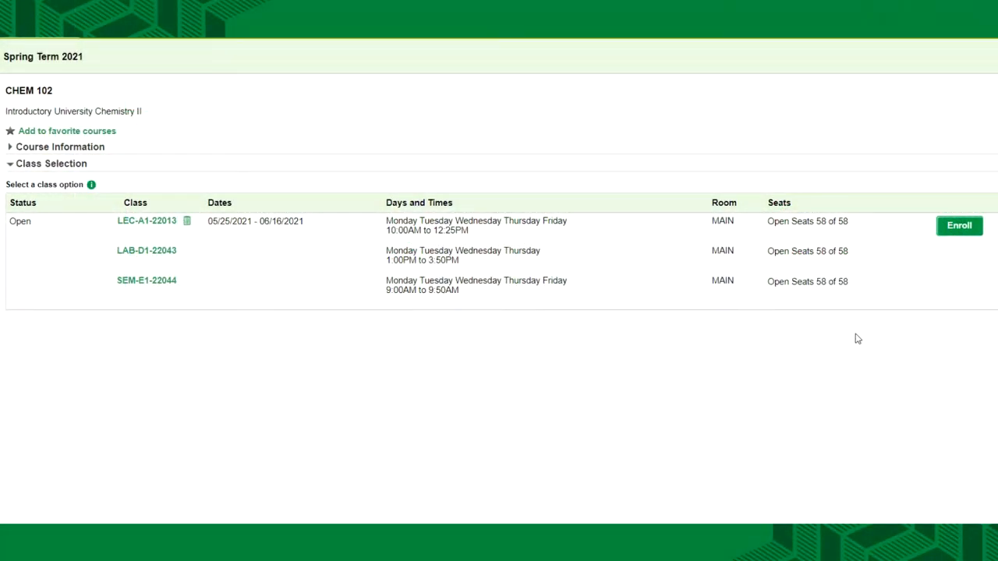
left_click(959, 225)
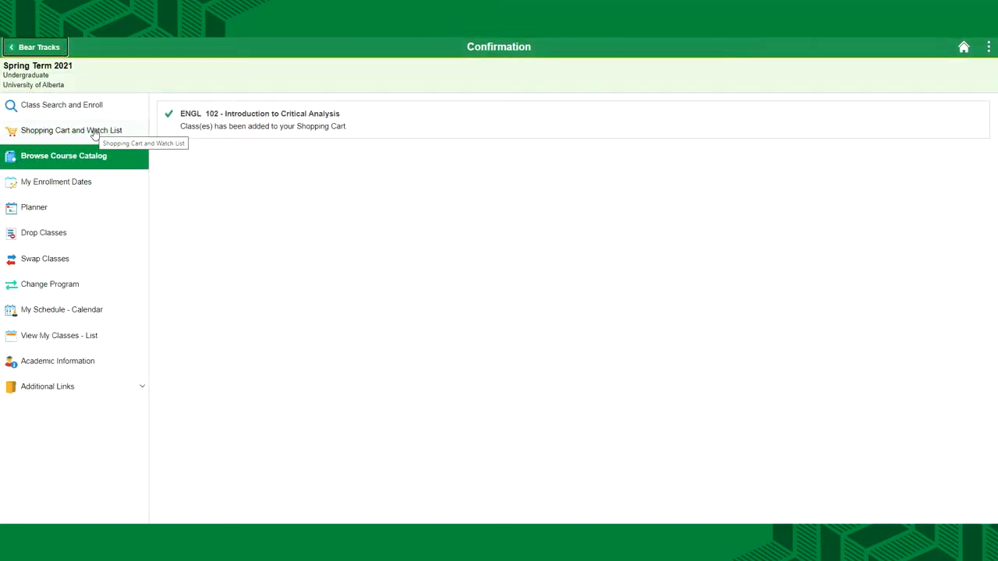
left_click(71, 130)
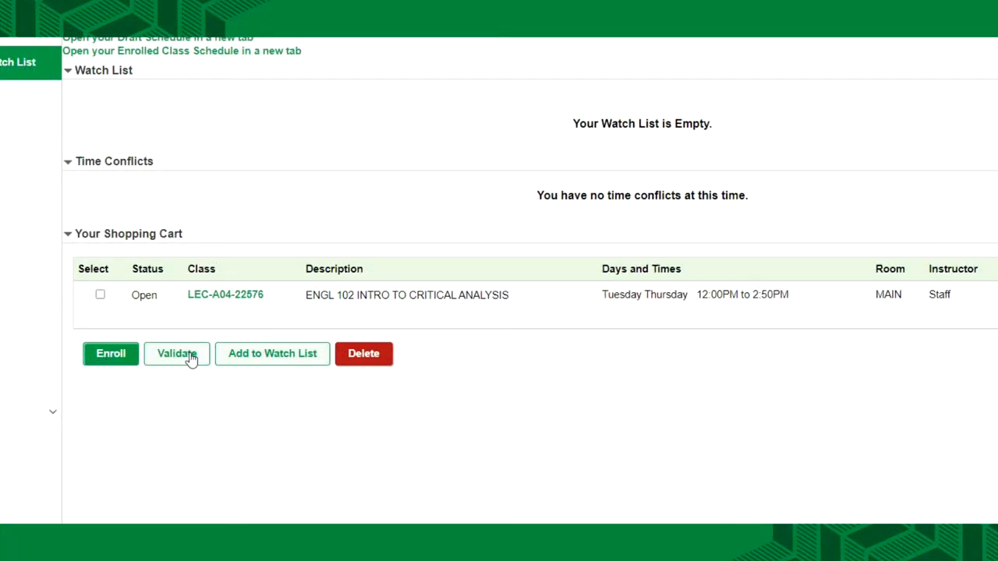
mouse_move(114, 393)
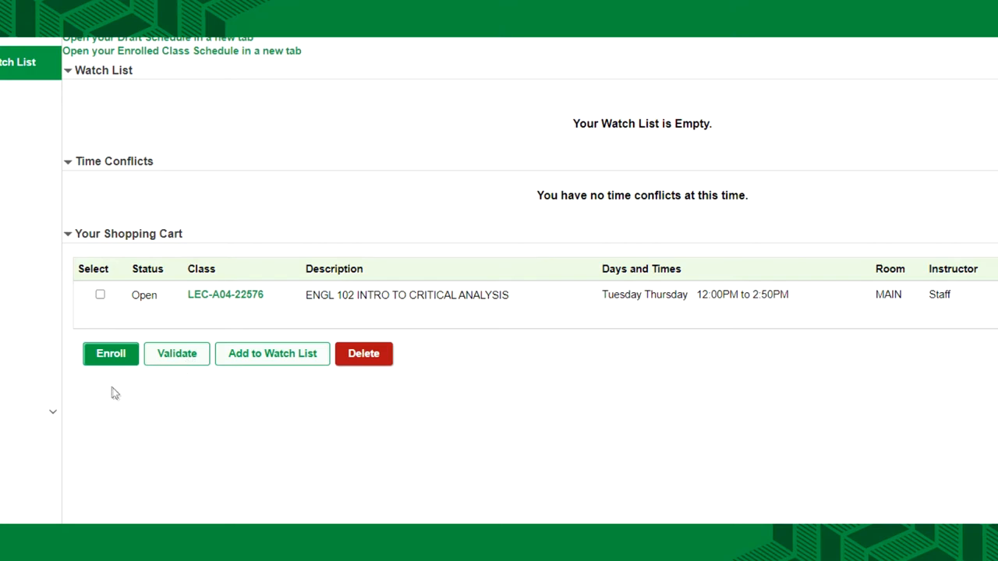
mouse_move(110, 354)
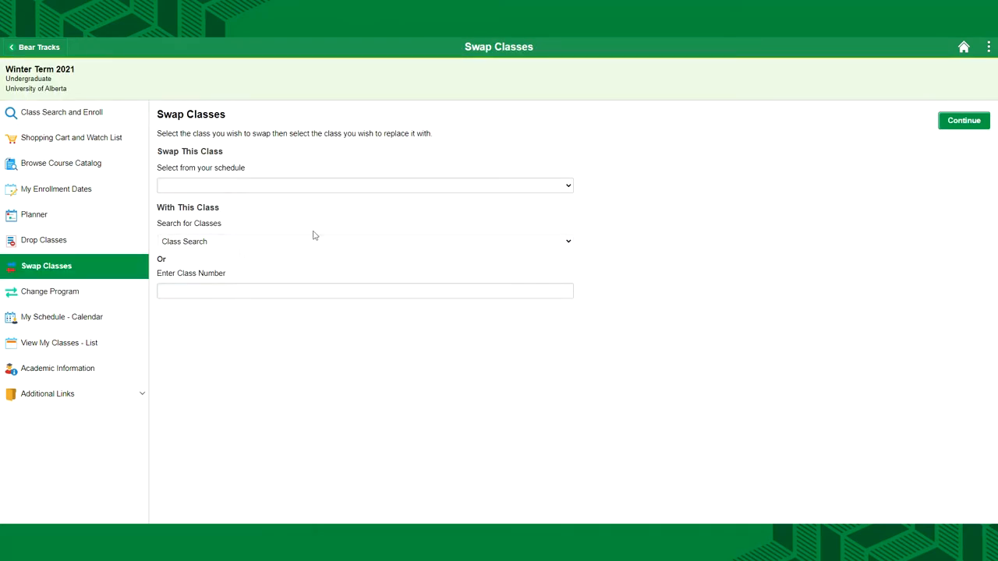
Switch from the swap form to Class Search and reach the Choose a Term page for 2021 terms.
left_click(364, 184)
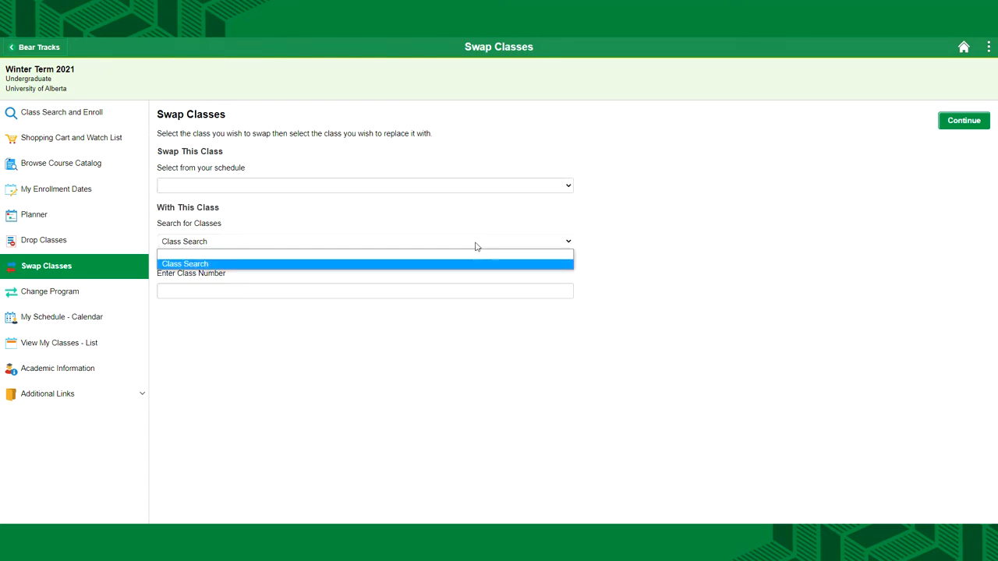
left_click(185, 263)
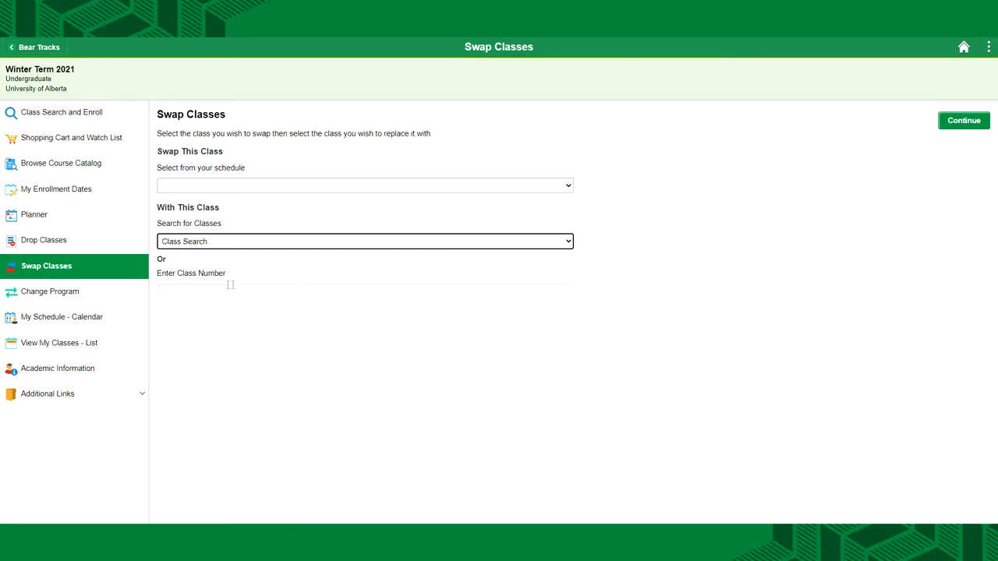
left_click(365, 291)
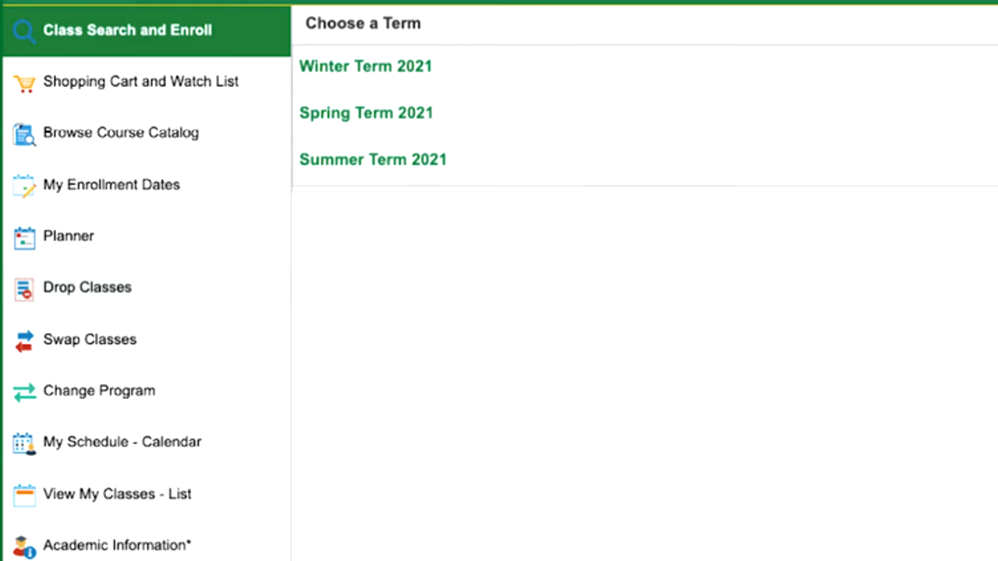
Select Winter Term 2021 and mark HIST 191 LEC-B1-43637 for dropping, advancing to review.
left_click(367, 66)
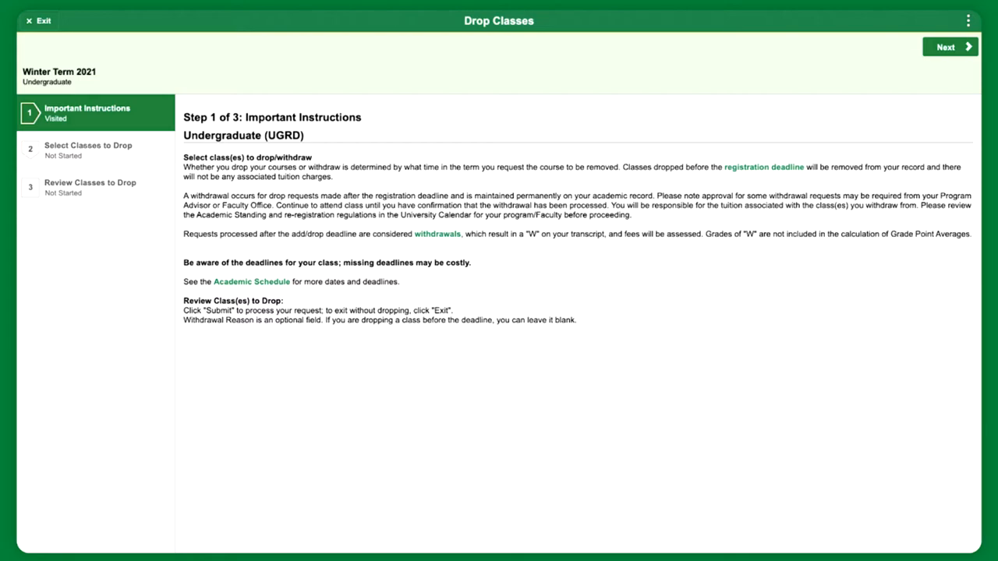
left_click(948, 49)
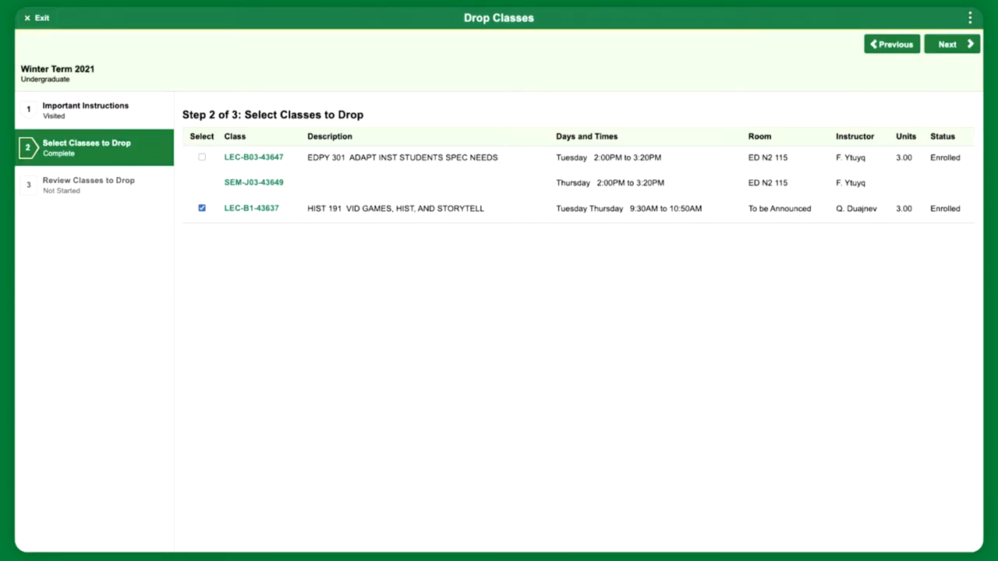
left_click(952, 44)
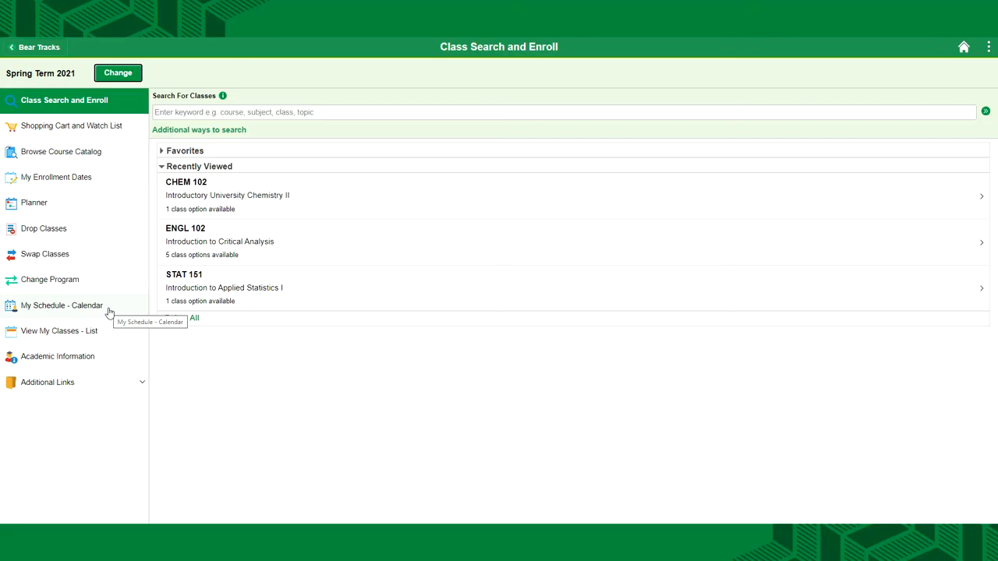
Display the Winter Term 2021 weekly calendar via My Schedule - Calendar, showing MATH 101, ENGL 125, HIST 191 and EDPY 301.
left_click(70, 305)
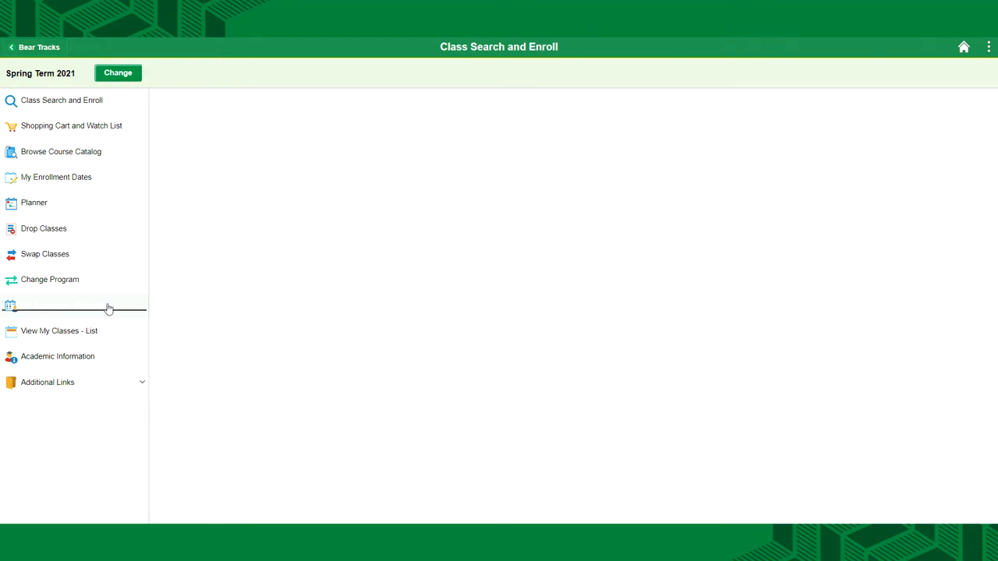
left_click(70, 306)
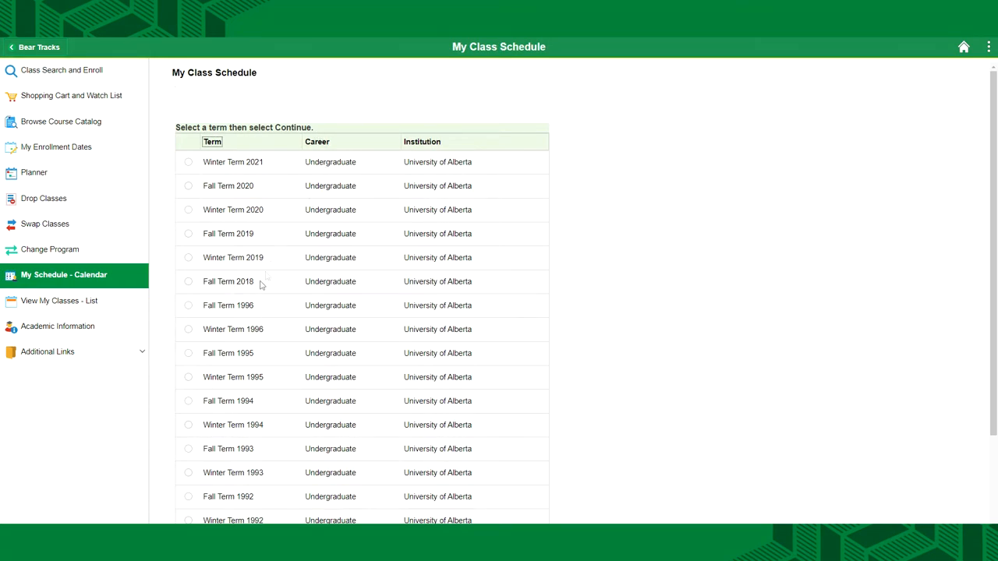
left_click(188, 161)
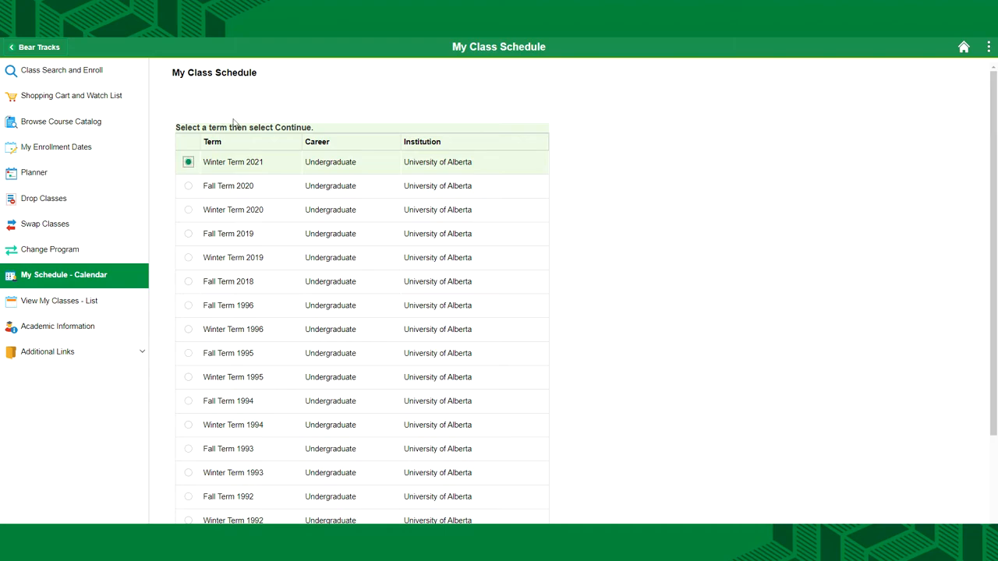
scroll("down", 3)
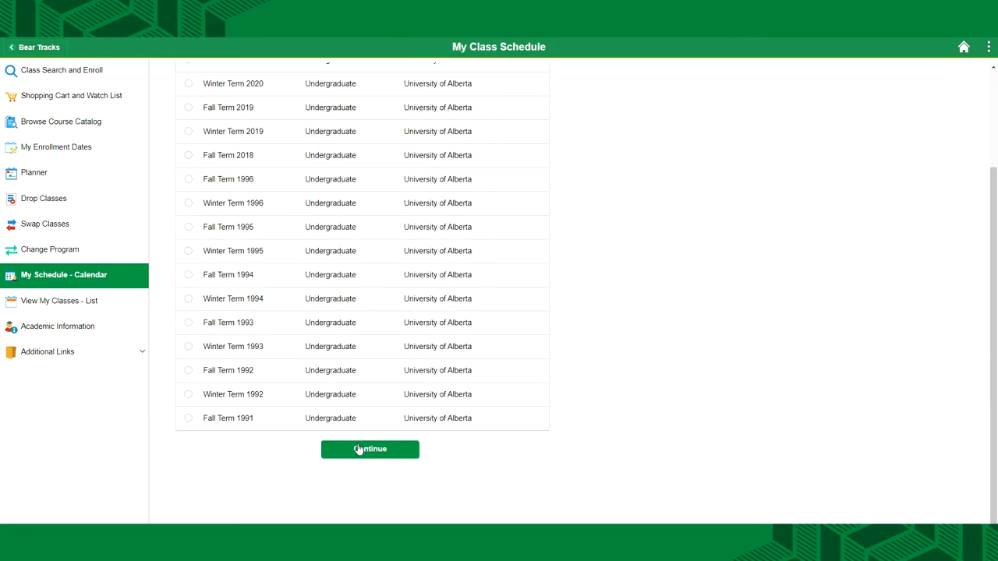
left_click(370, 449)
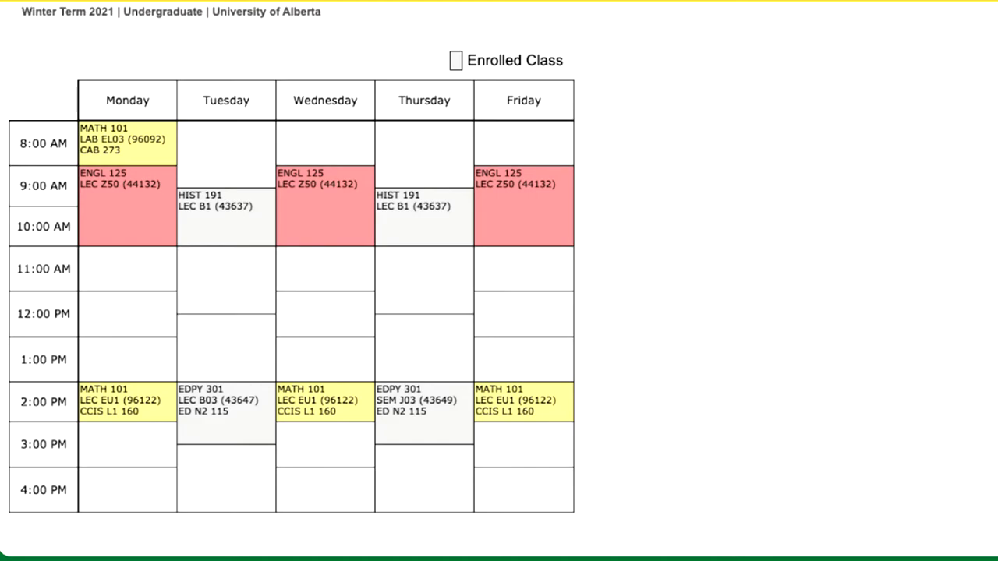
scroll("down", 3)
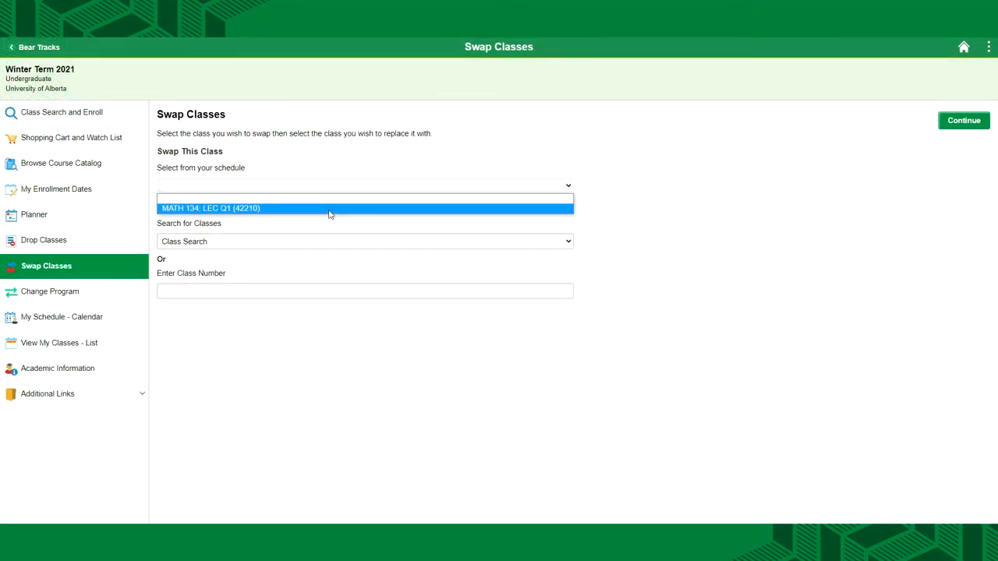
mouse_move(498, 218)
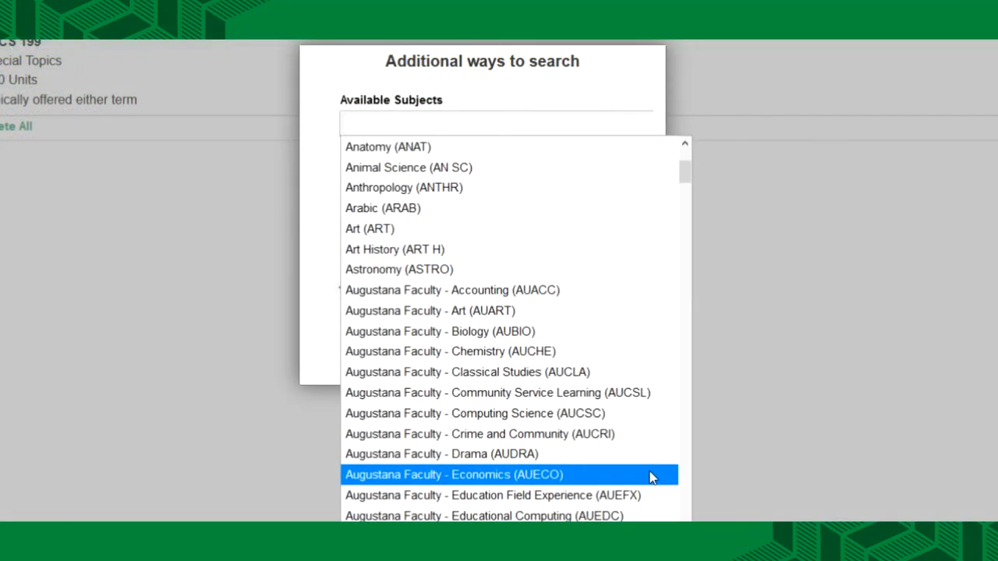
Scroll the Available Subjects list down to the FSJ subjects.
scroll("down", 3)
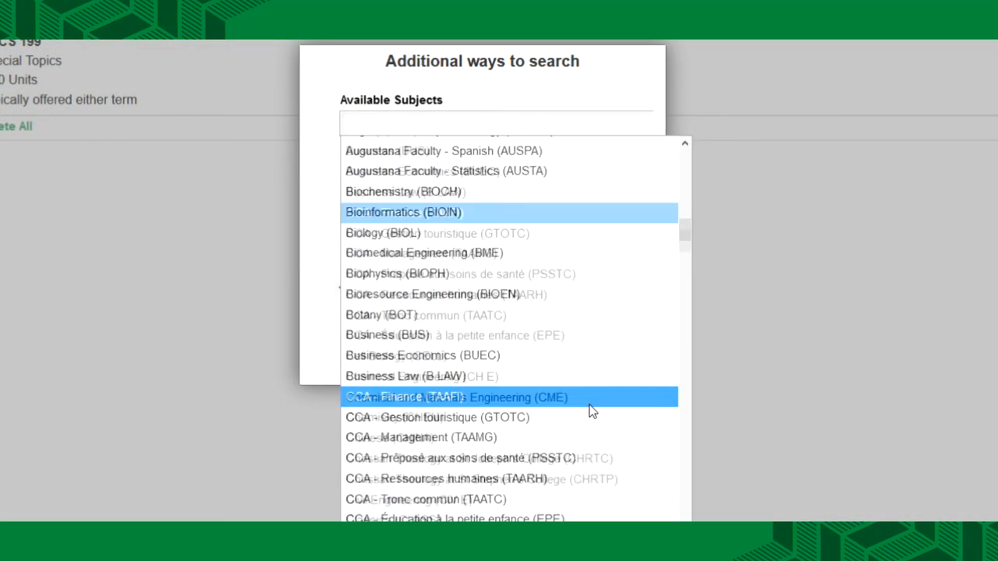
scroll("down", 3)
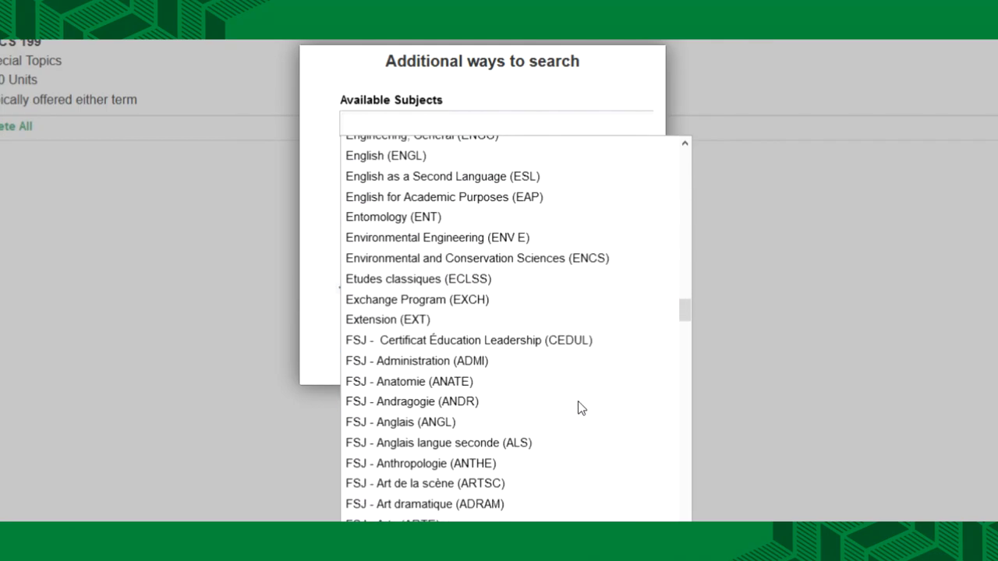
scroll("down", 3)
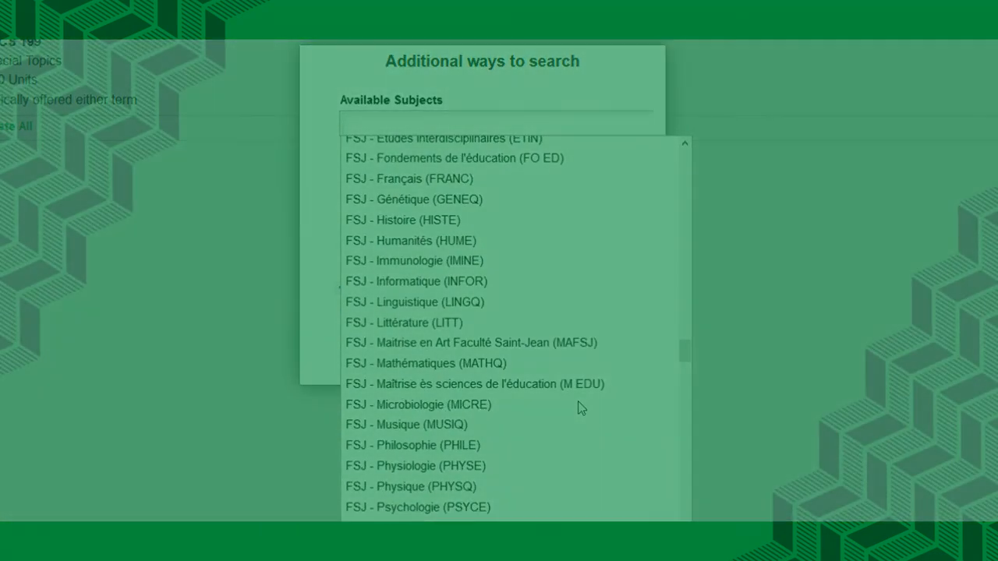